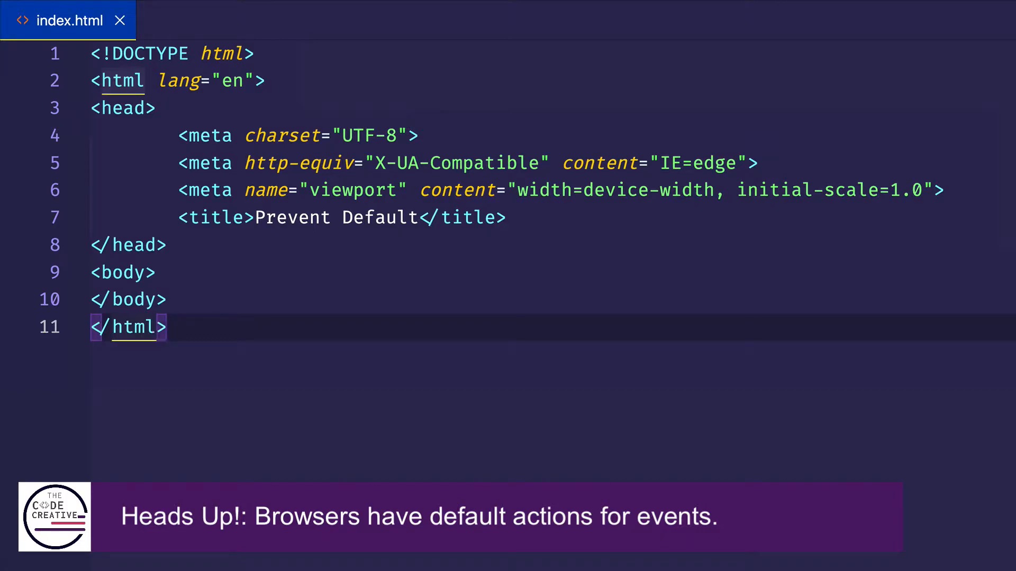
click(122, 272)
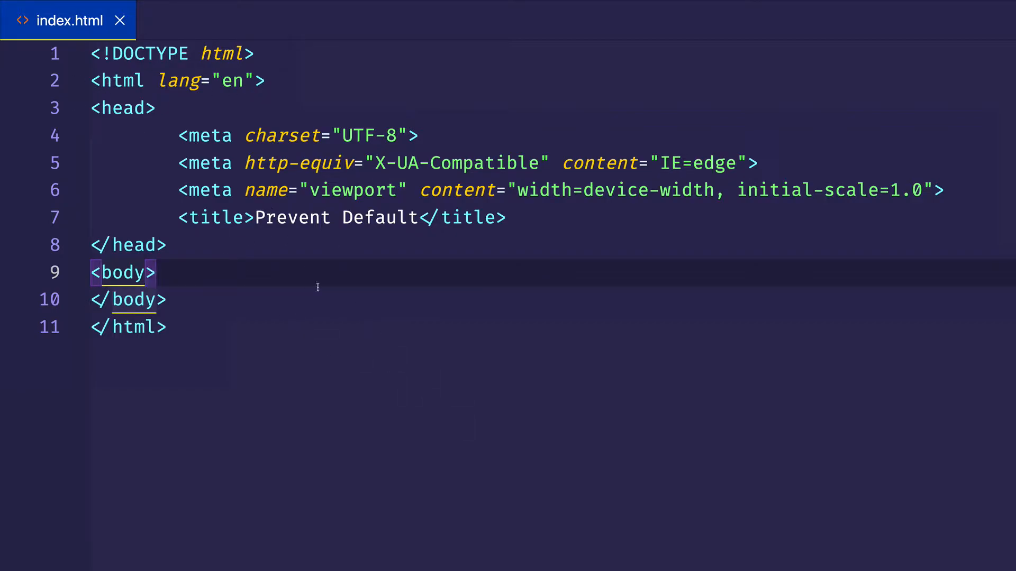
mouse_move(334, 318)
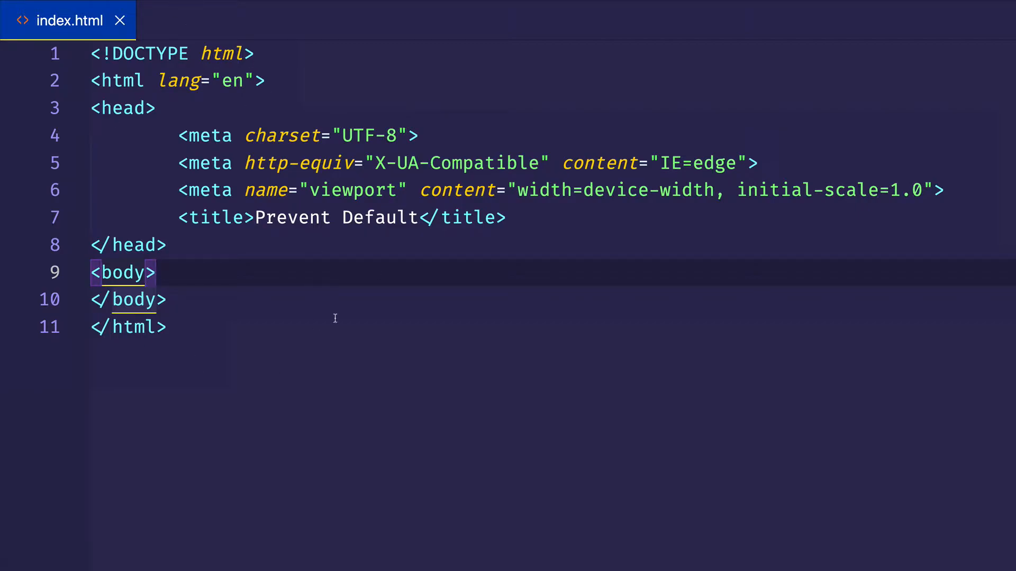
mouse_move(419, 305)
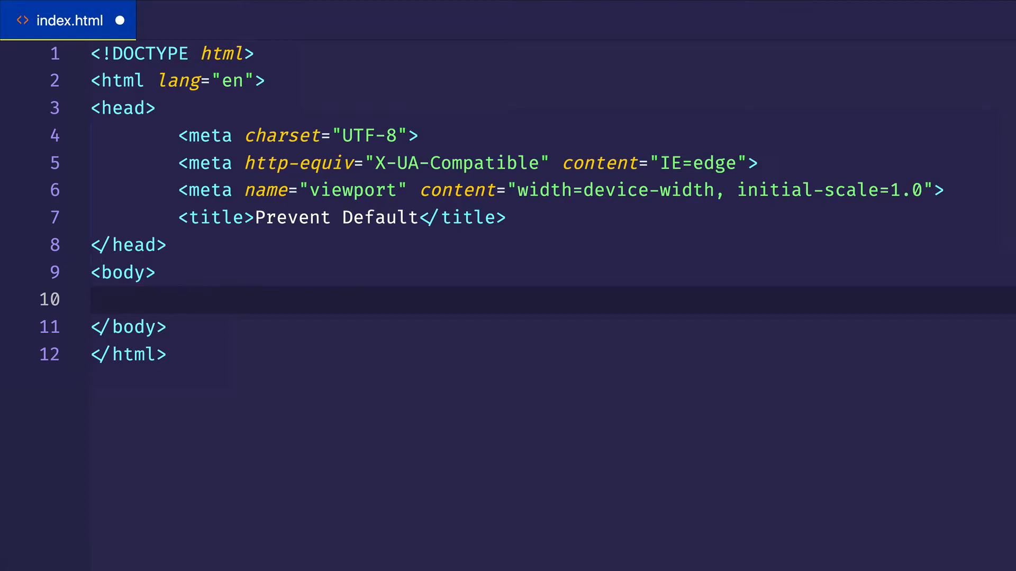
text(a href=""></a>)
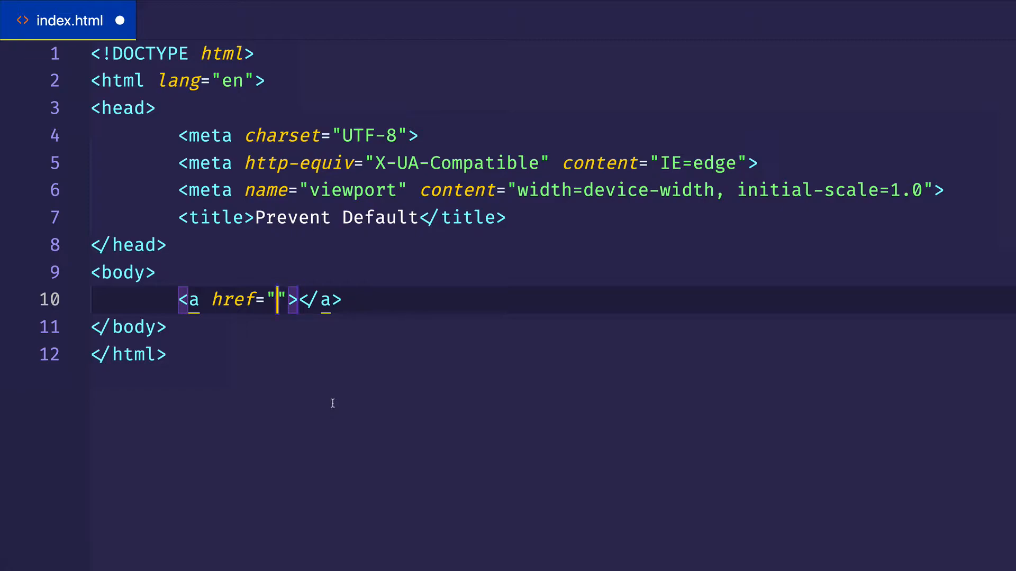
text(h)
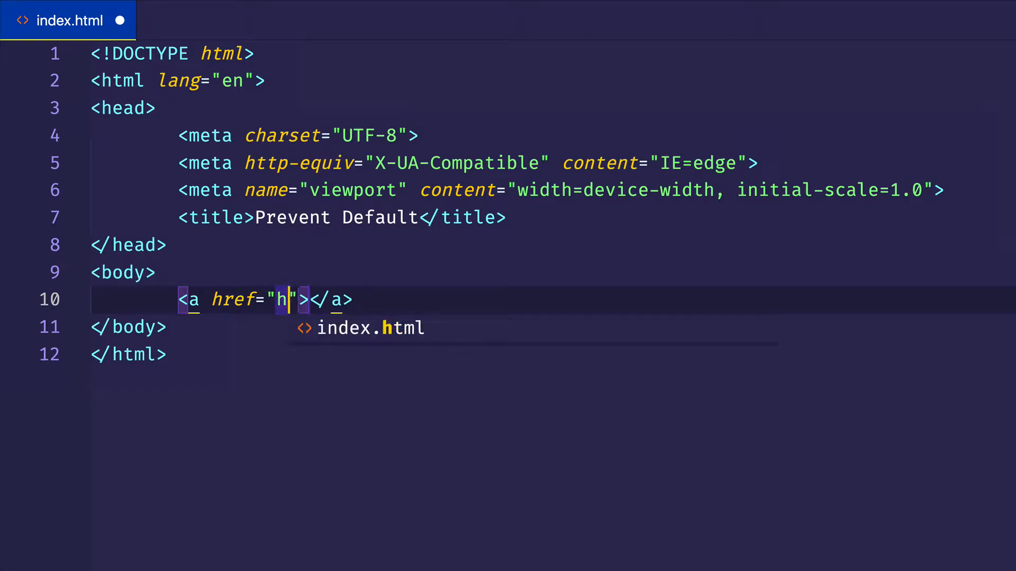
text(ttps://www.)
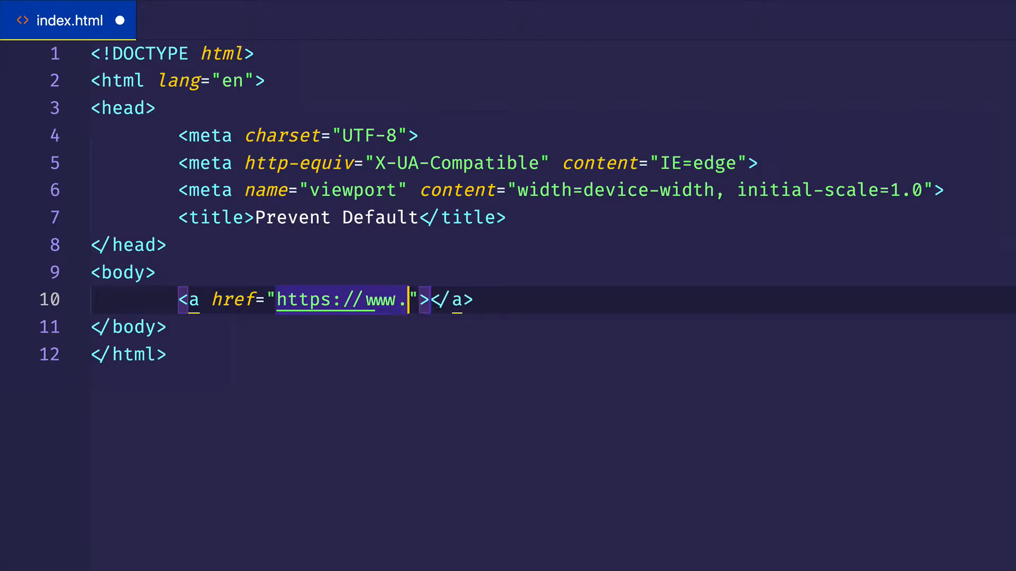
text(wikipedia.org)
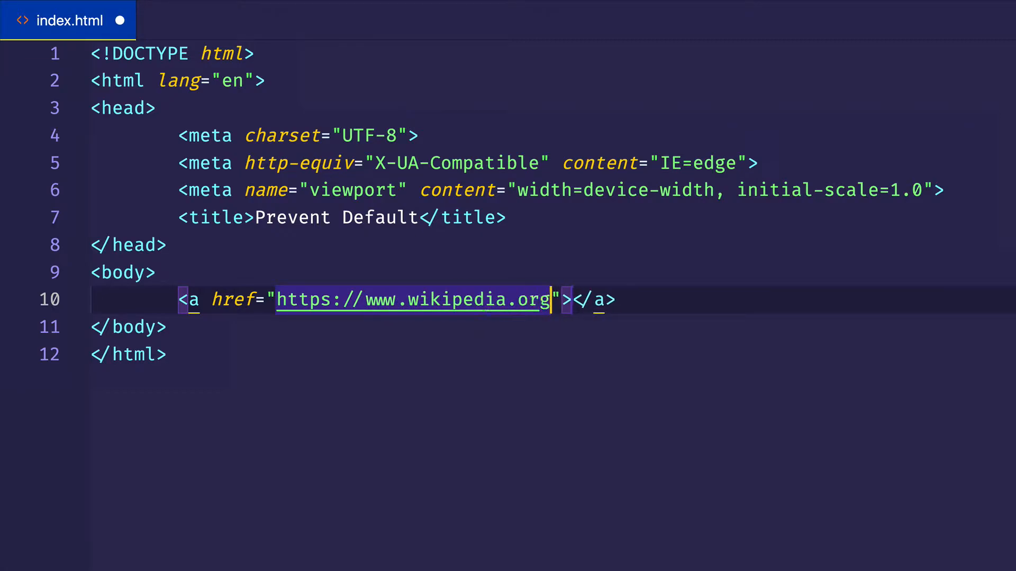
text(W)
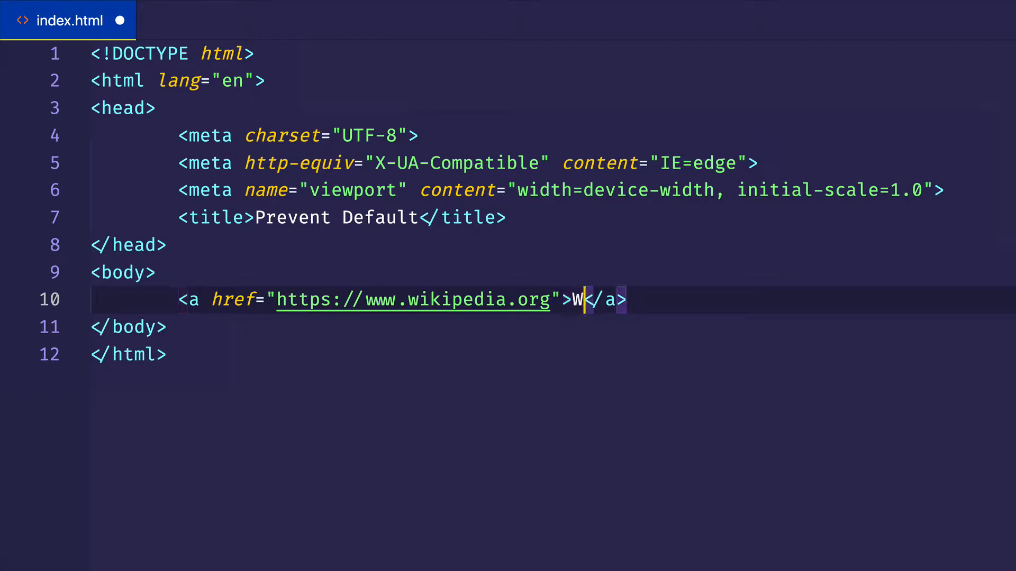
text(iki)
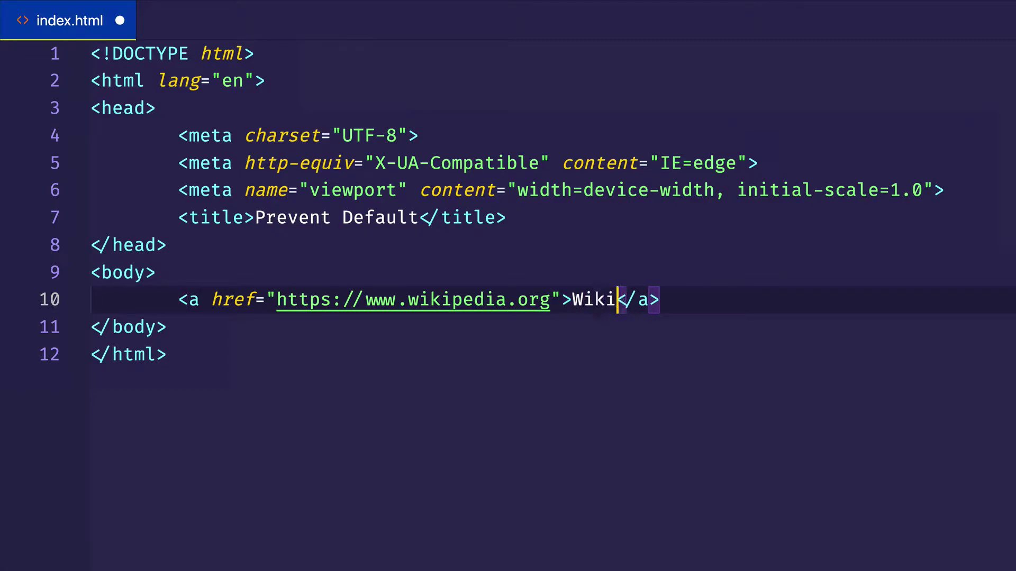
text(pedia)
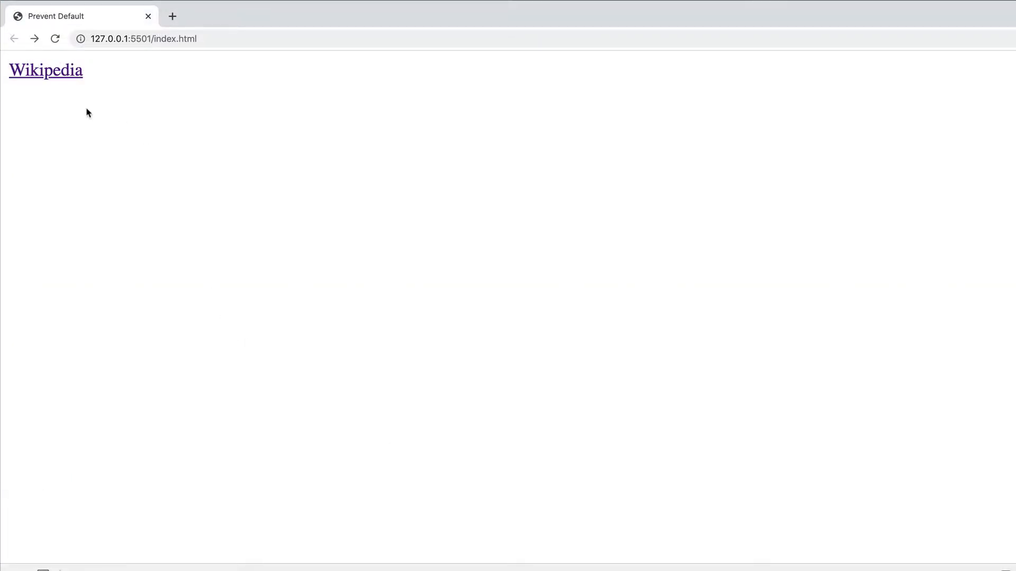
mouse_move(65, 79)
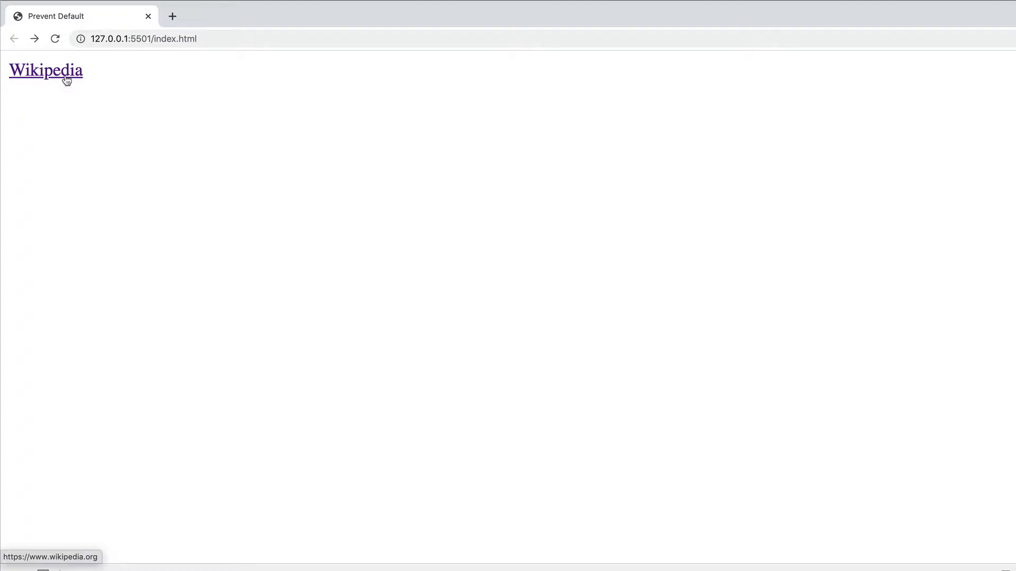
Step: Click the Wikipedia link on the Chrome test page to go to wikipedia.org
click(44, 70)
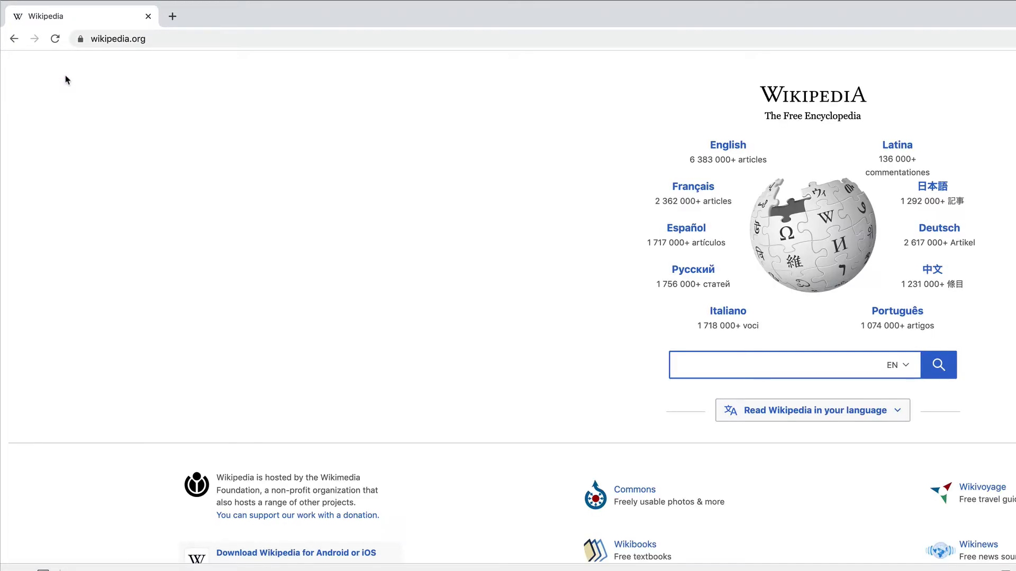
mouse_move(322, 208)
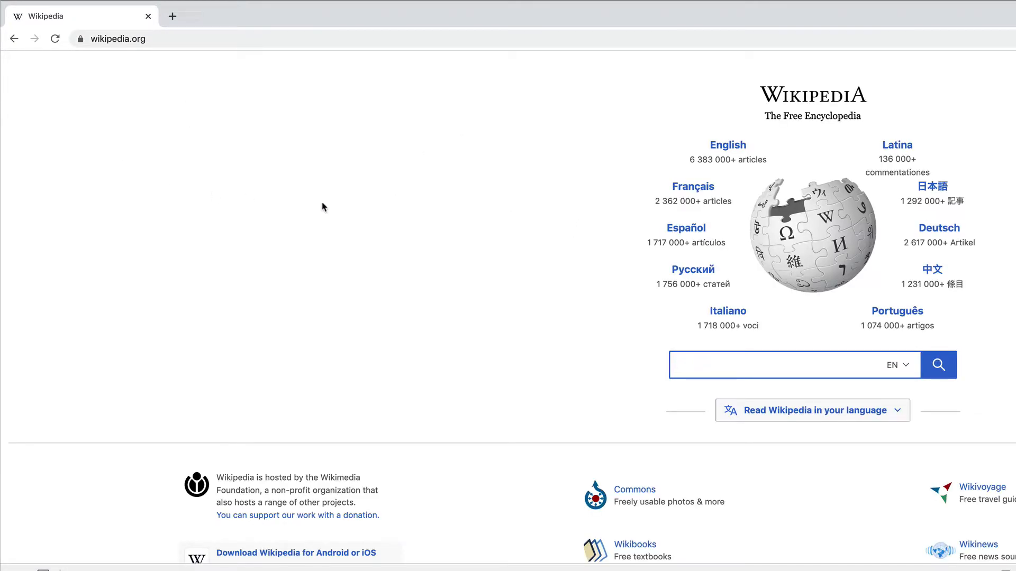
mouse_move(284, 104)
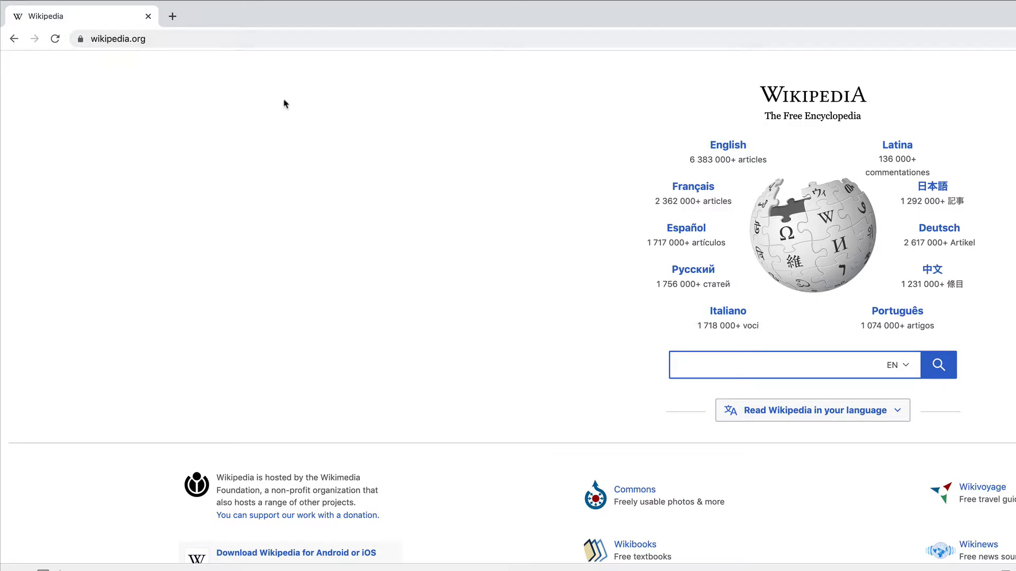
mouse_move(194, 177)
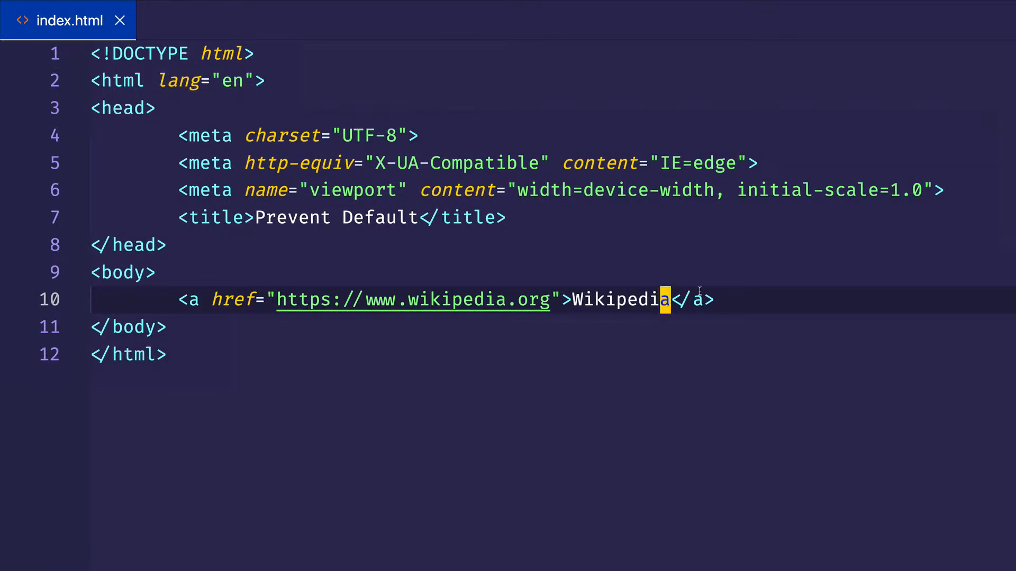
mouse_move(744, 309)
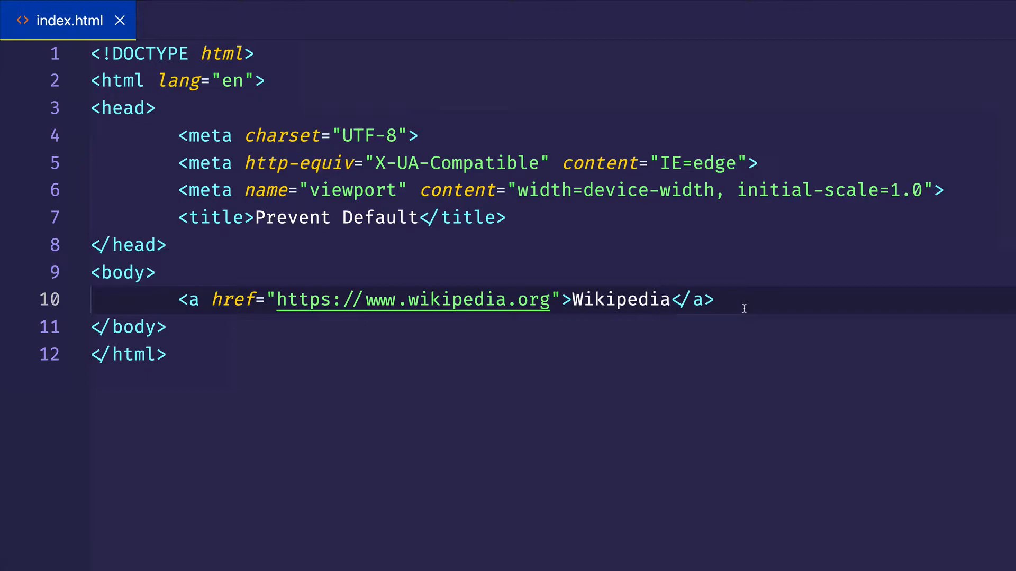
Step: Insert a checkbox input with the Emmet abbreviation input:checkbox below the link
text(input:)
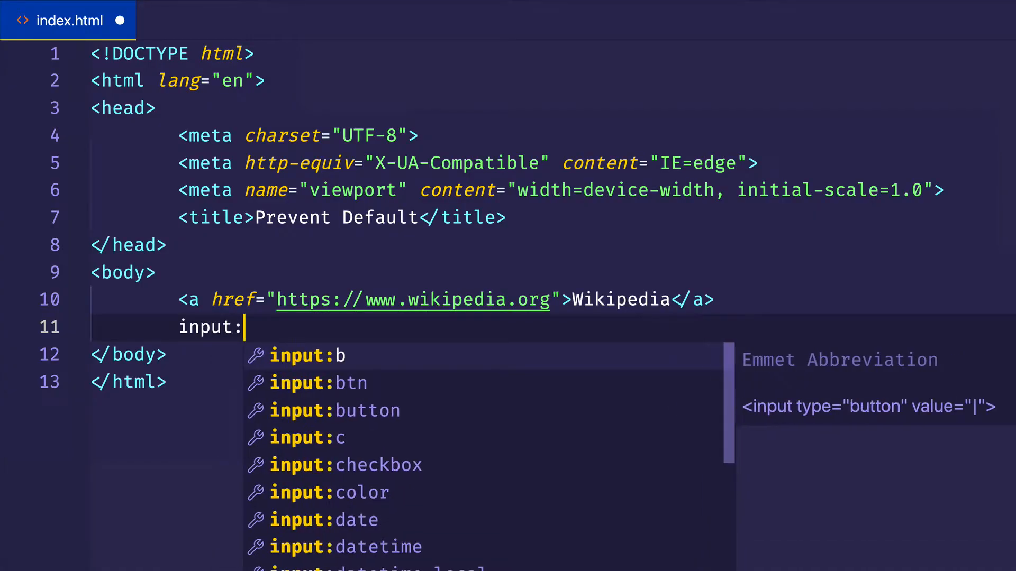
click(346, 465)
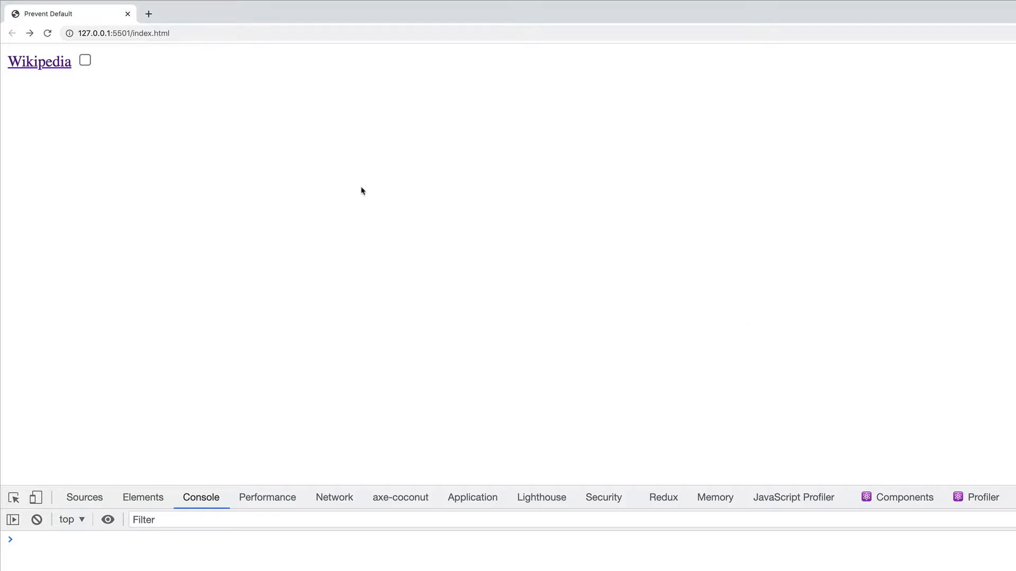
Step: Tick, untick and re-tick the checkbox beside the Wikipedia link, then bring up DevTools
click(84, 60)
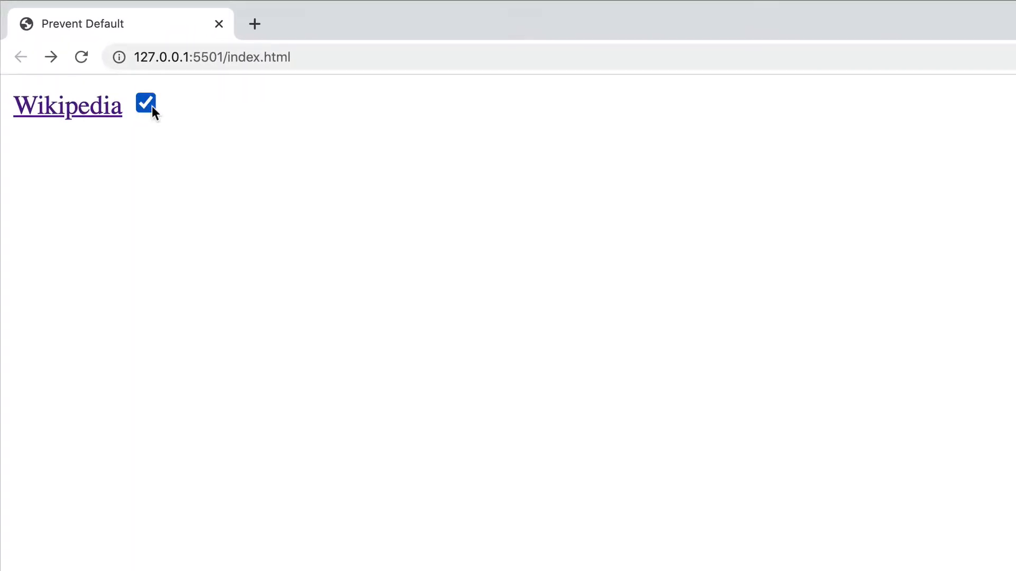
click(145, 104)
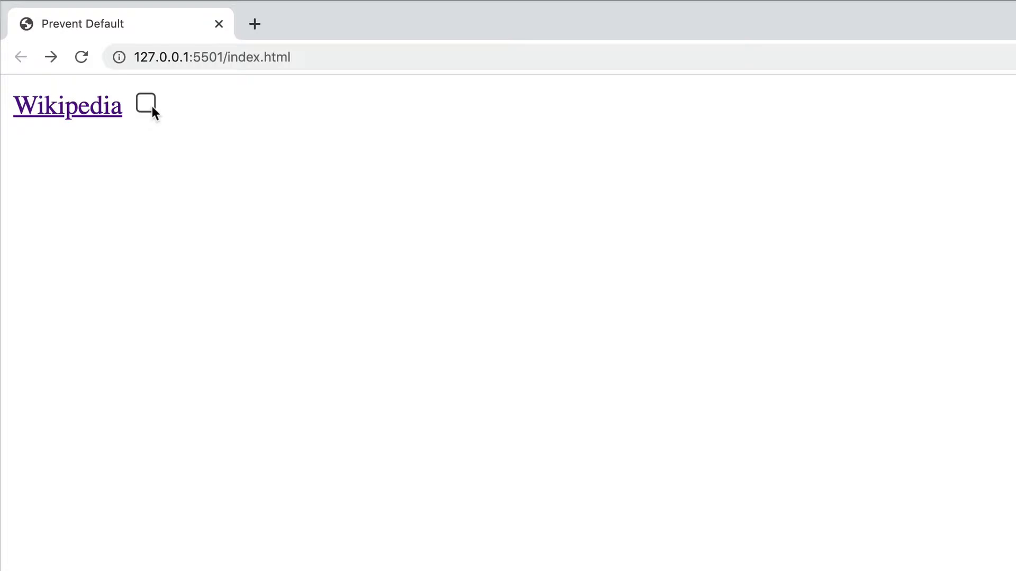
click(145, 104)
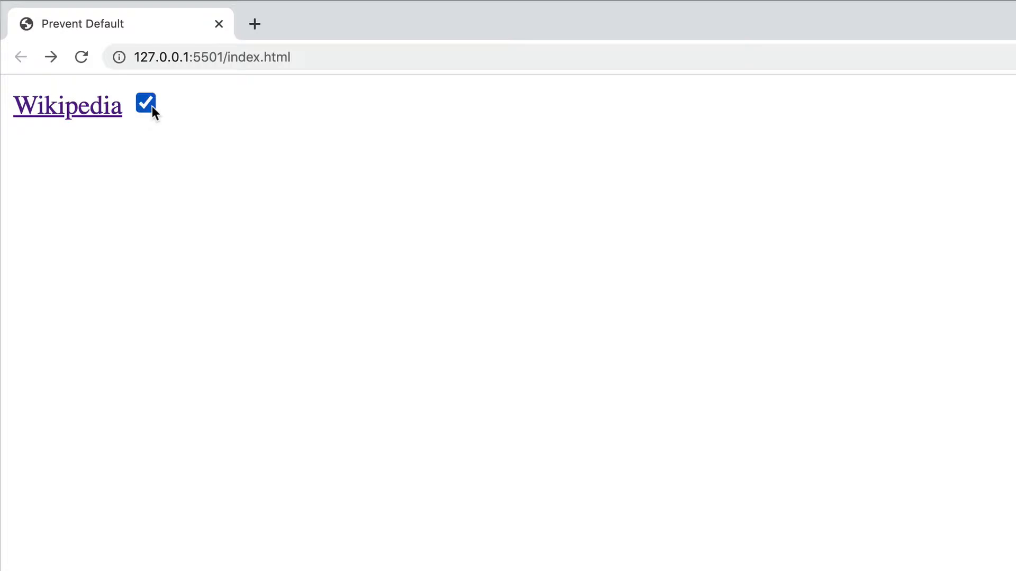
key(F12)
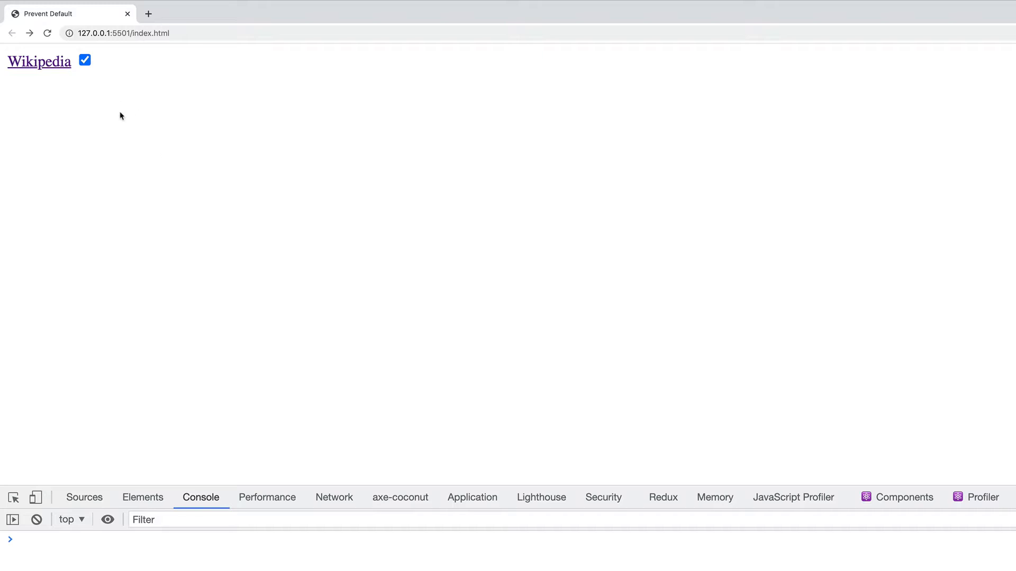
mouse_move(230, 153)
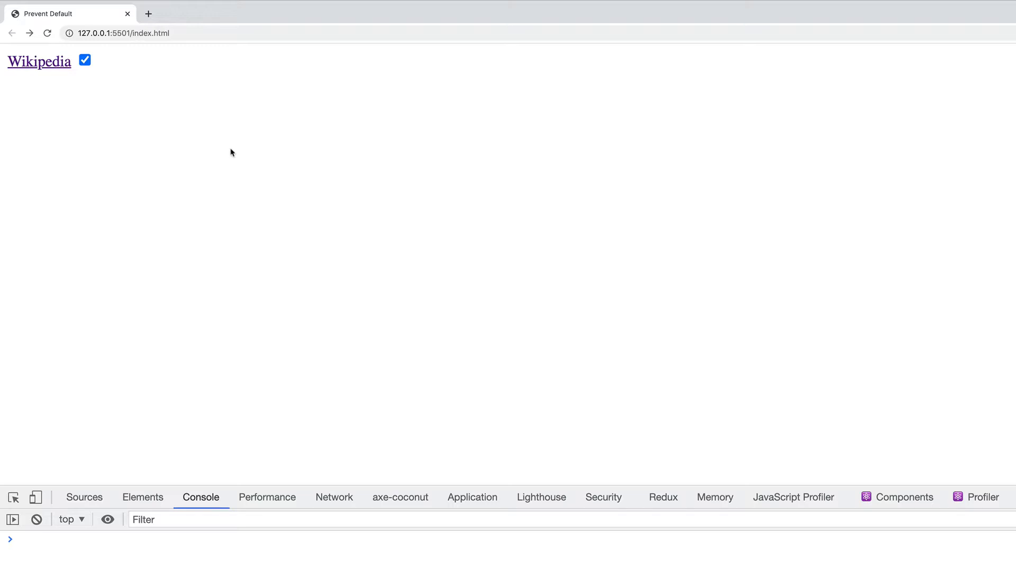
mouse_move(947, 433)
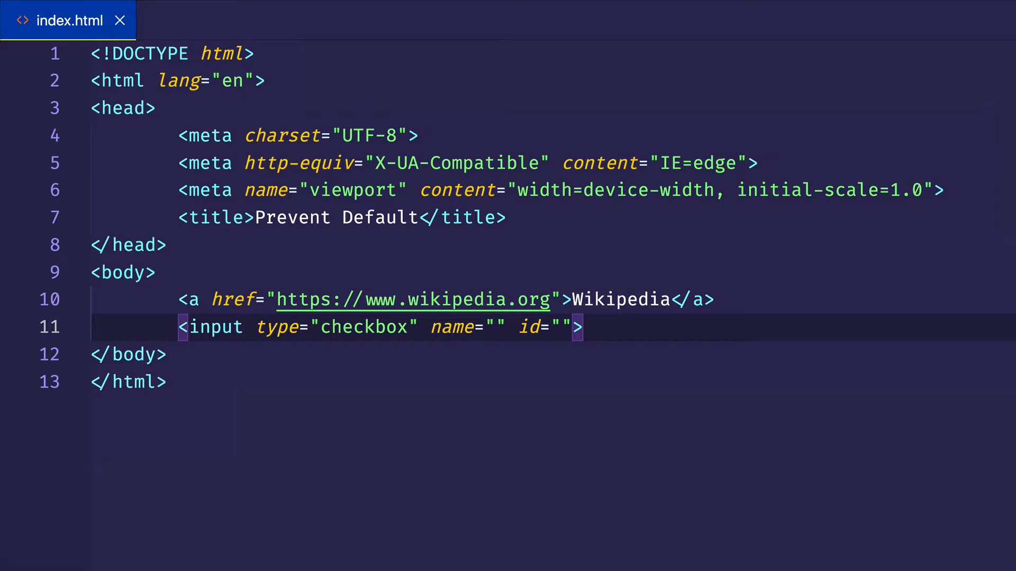
Step: Replace the body content with a script holding window.addEventListener('contexmenu', () => {})
click(491, 327)
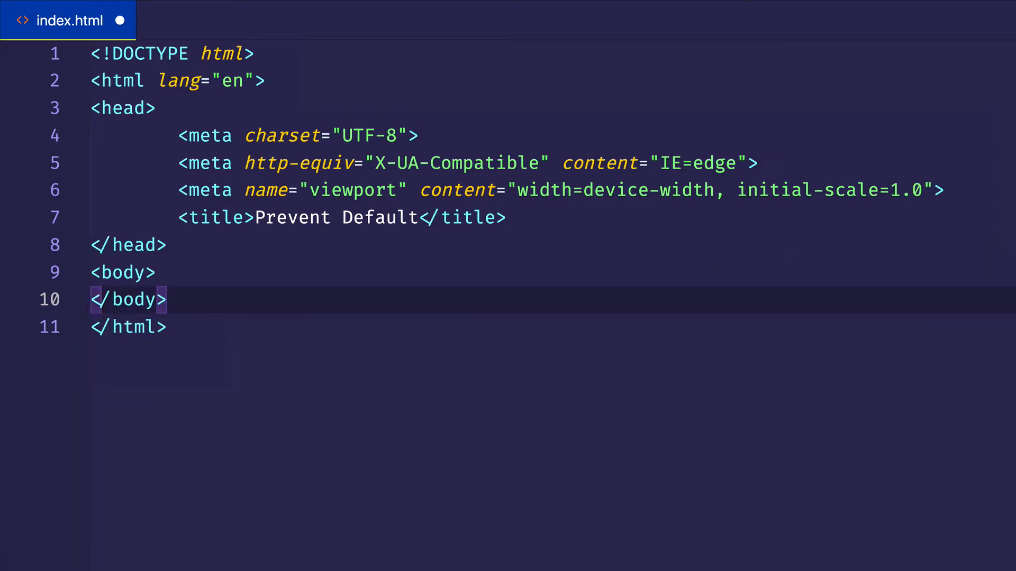
text(<script>)
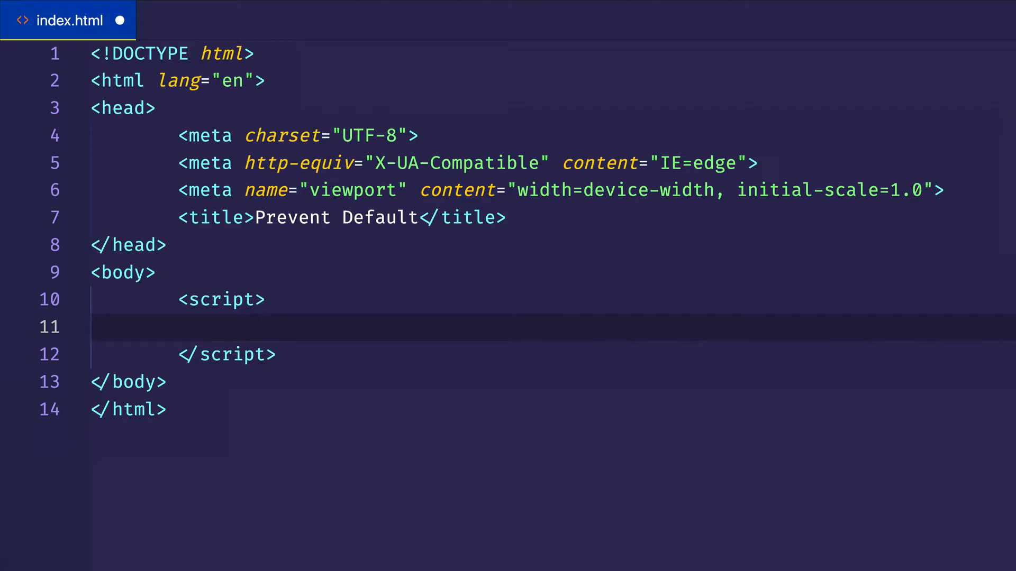
text(window.)
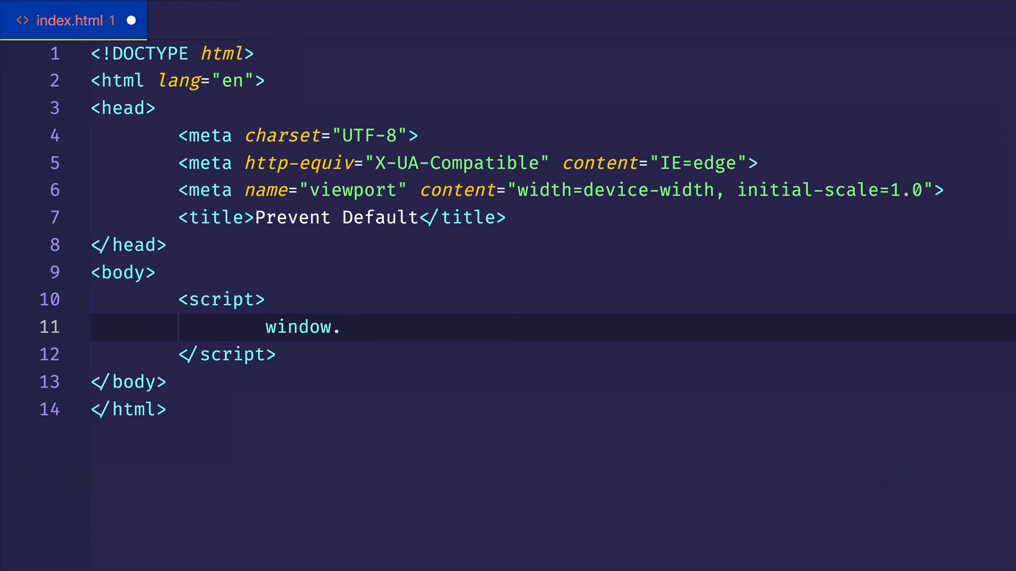
text(ae)
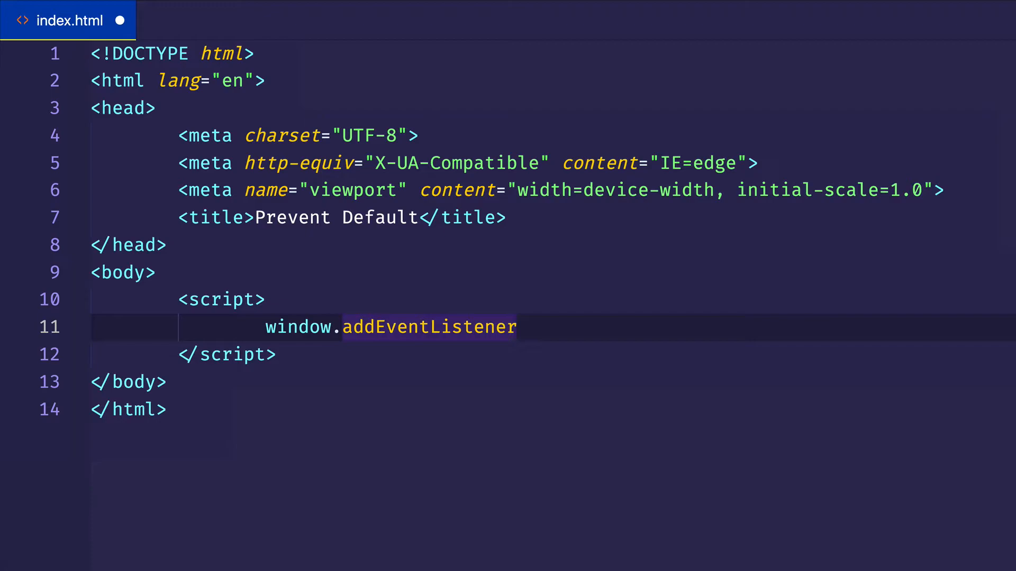
text(('c'))
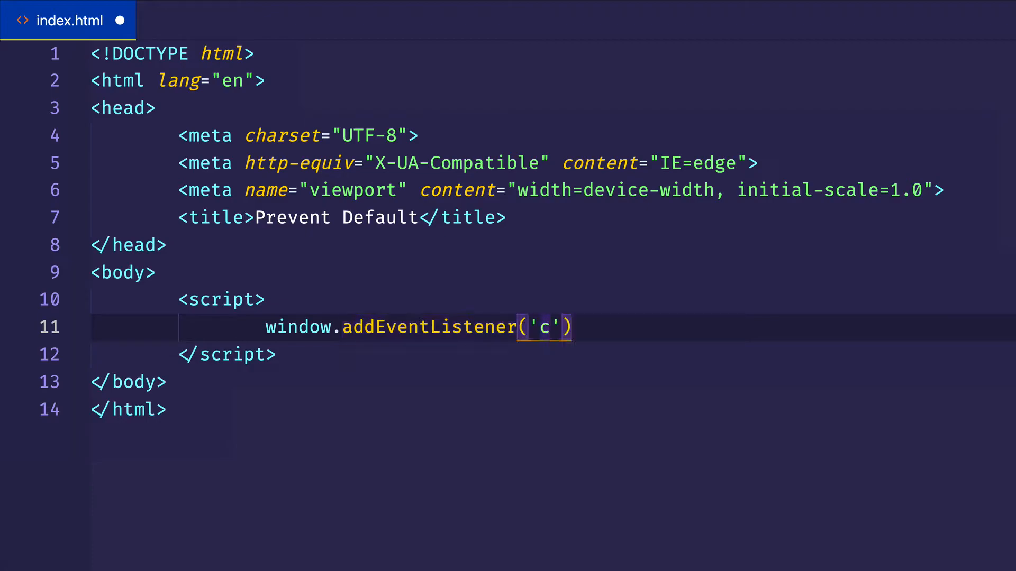
text(ontexme)
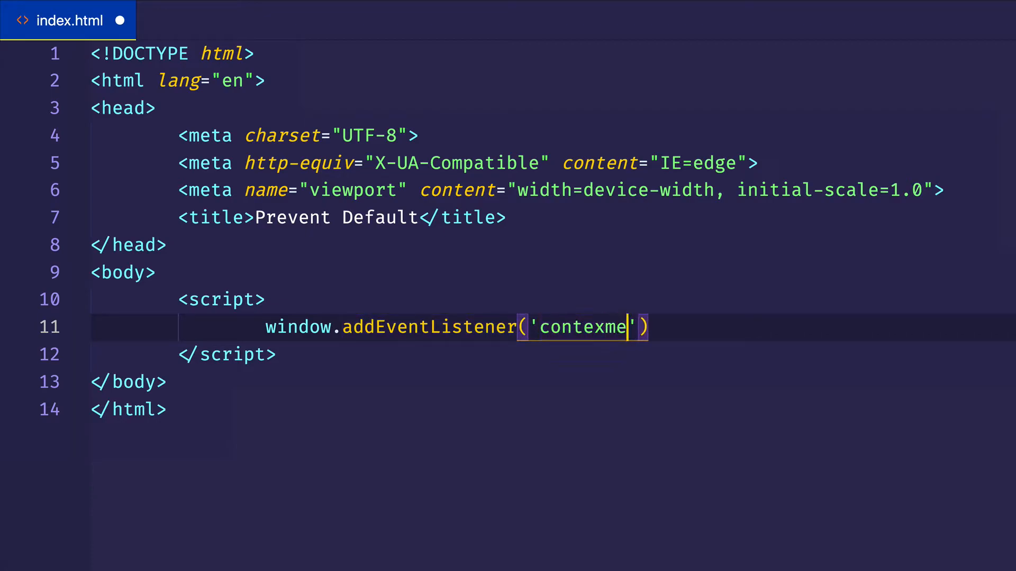
text(nu)
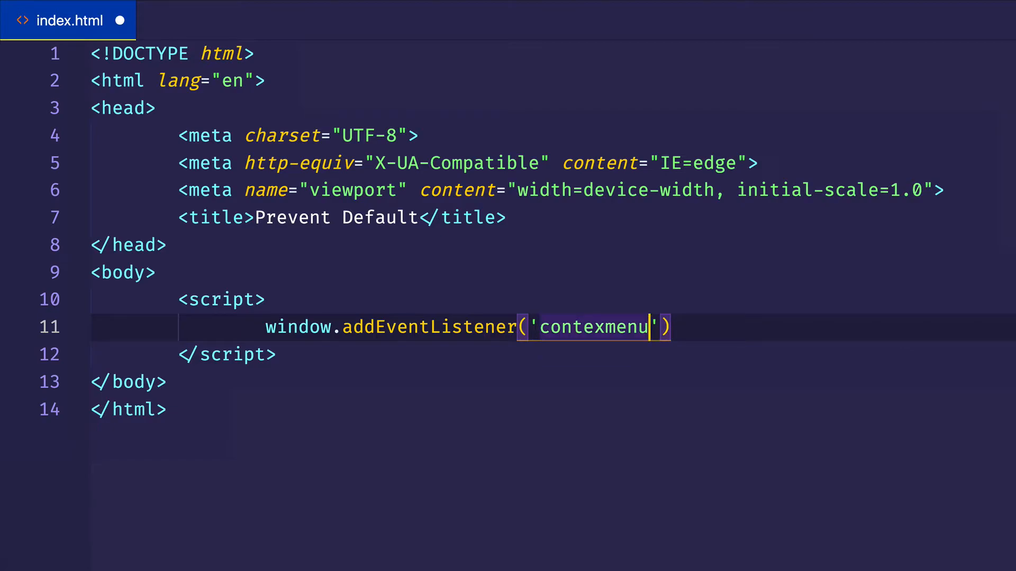
text(, ())
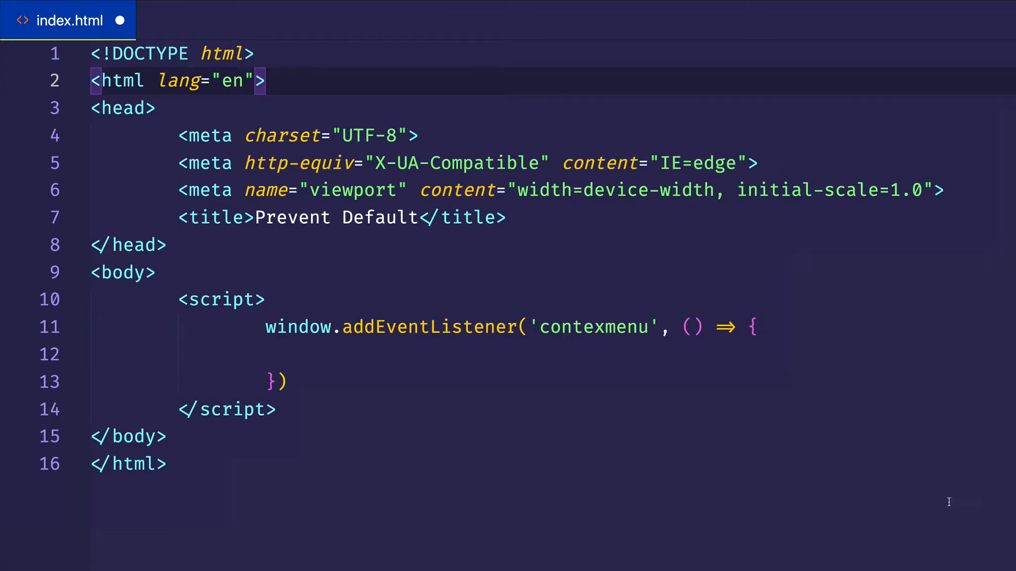
Step: Give the listener callback an e parameter and log it with console.log(e)
click(692, 326)
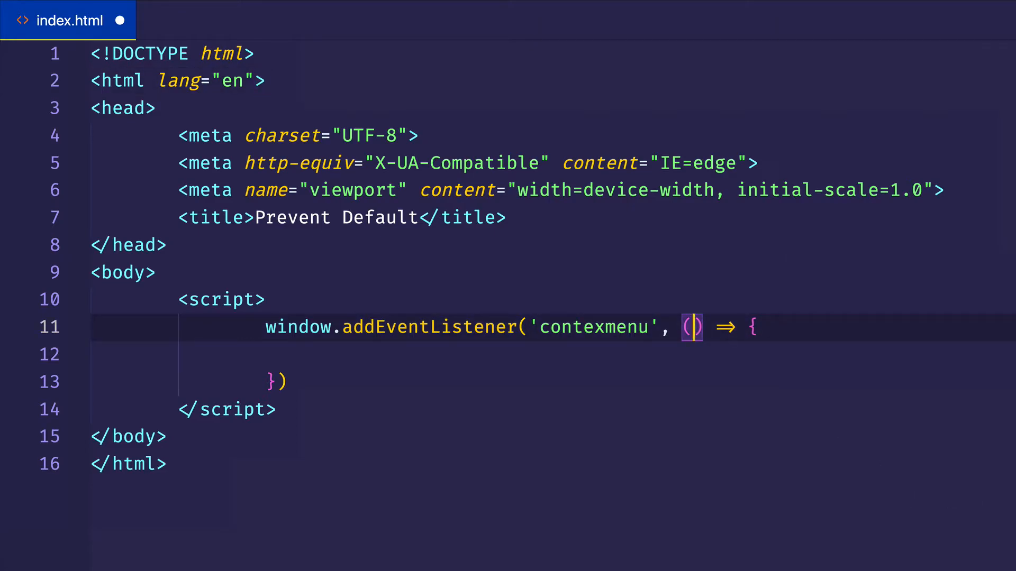
text(e)
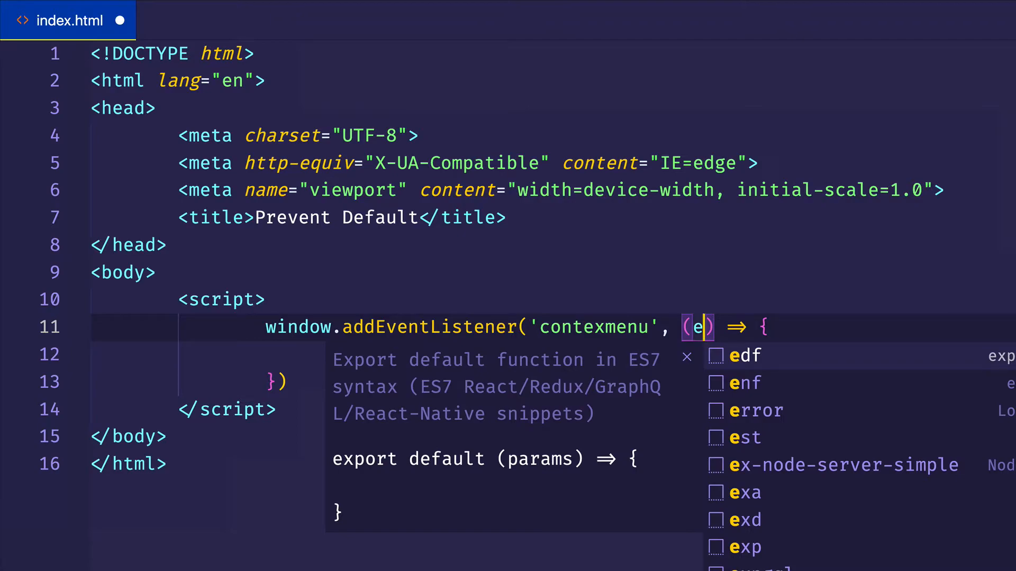
key(Escape)
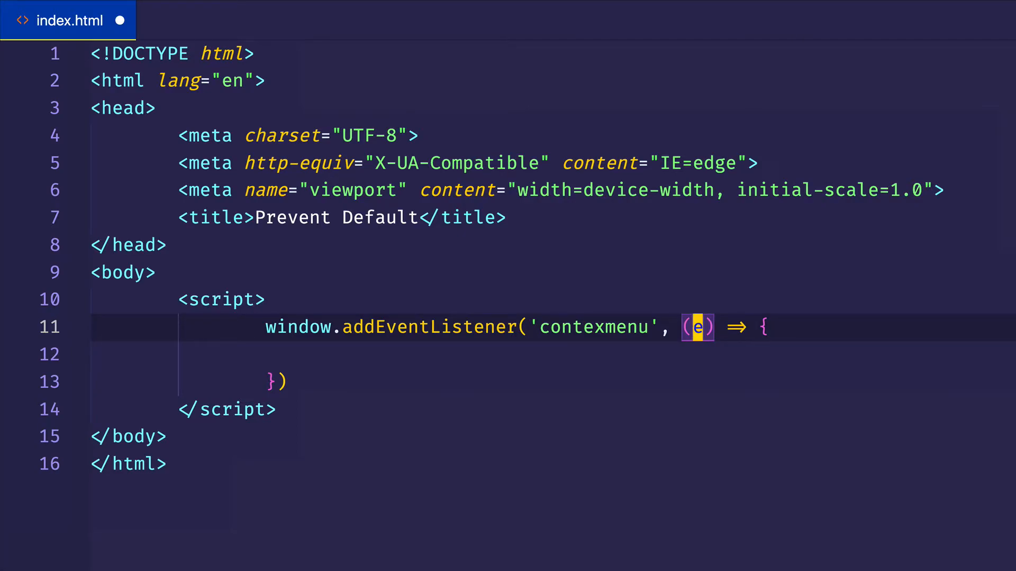
text(lg)
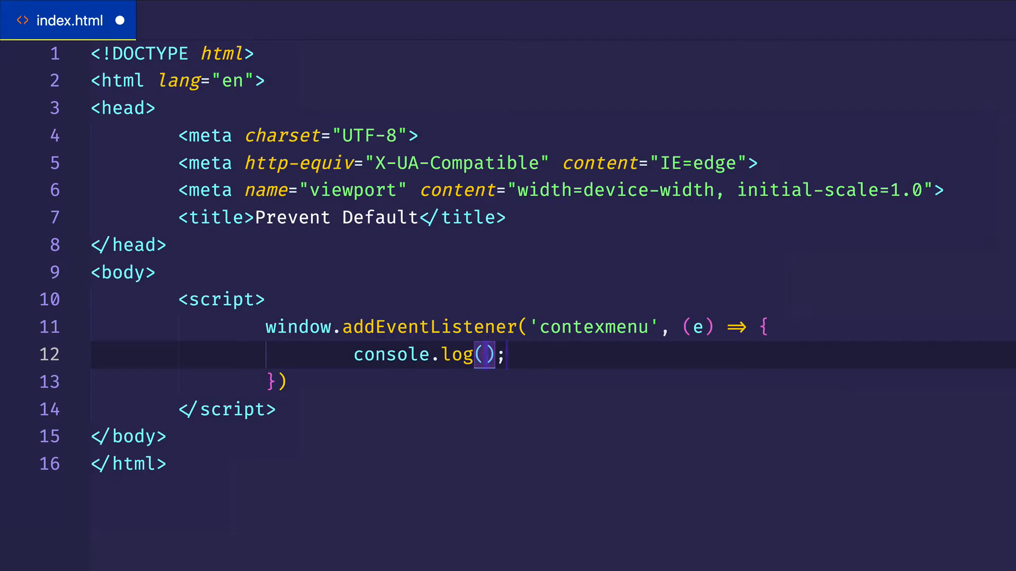
text(e)
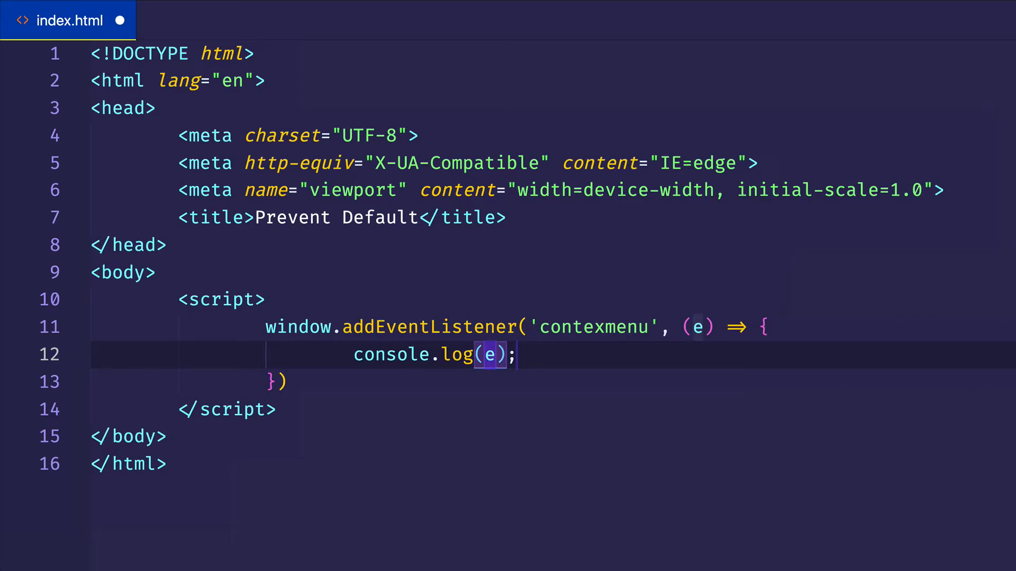
click(597, 327)
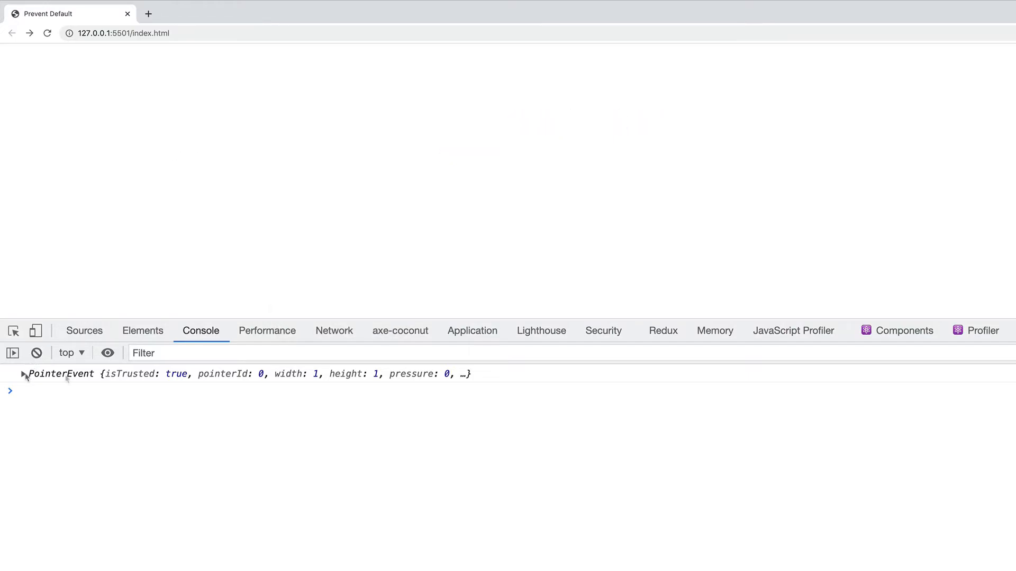
mouse_move(169, 387)
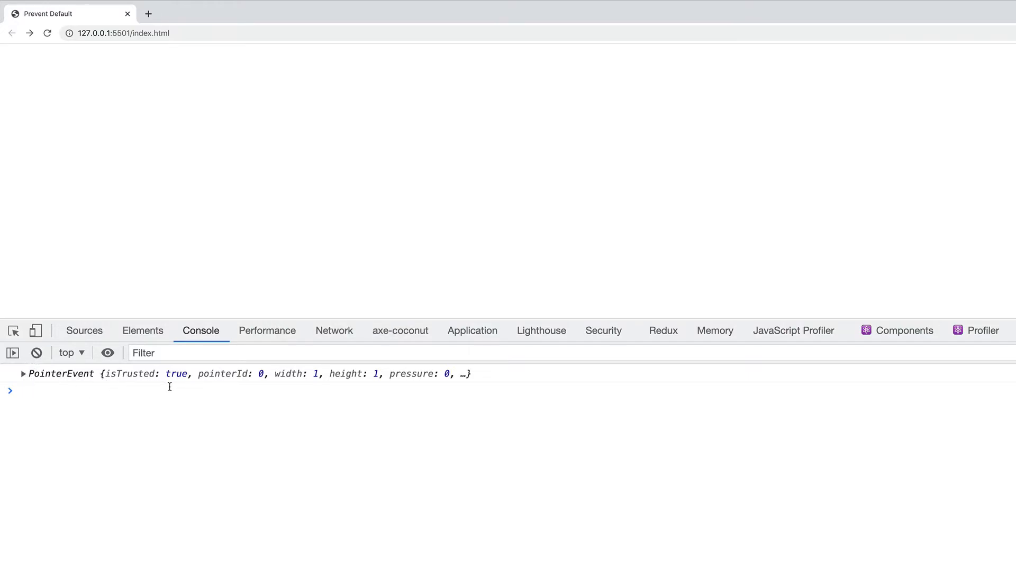
Step: Expand the logged PointerEvent and its MouseEvent and Event prototypes in the console
click(23, 374)
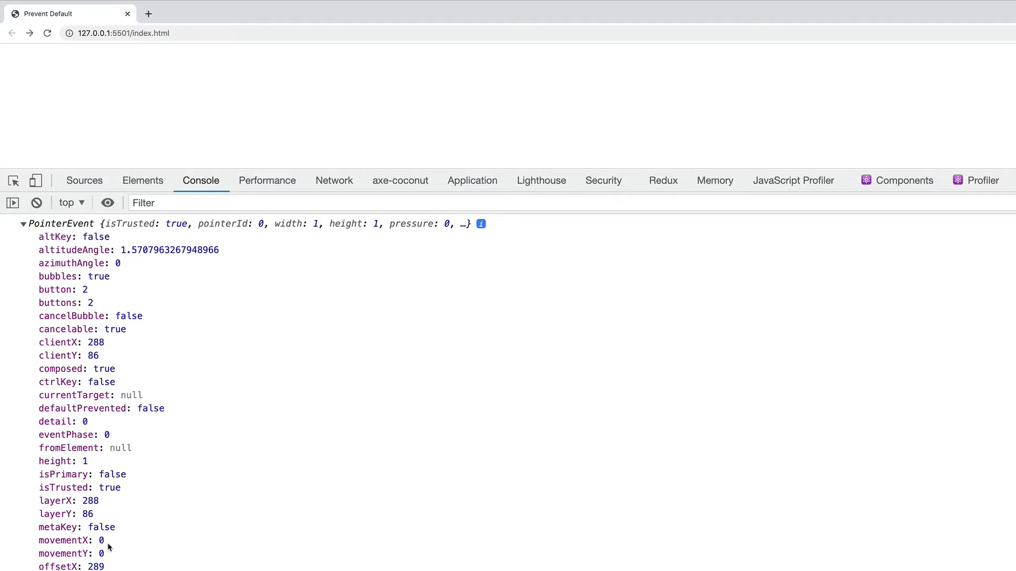
scroll(down, 3)
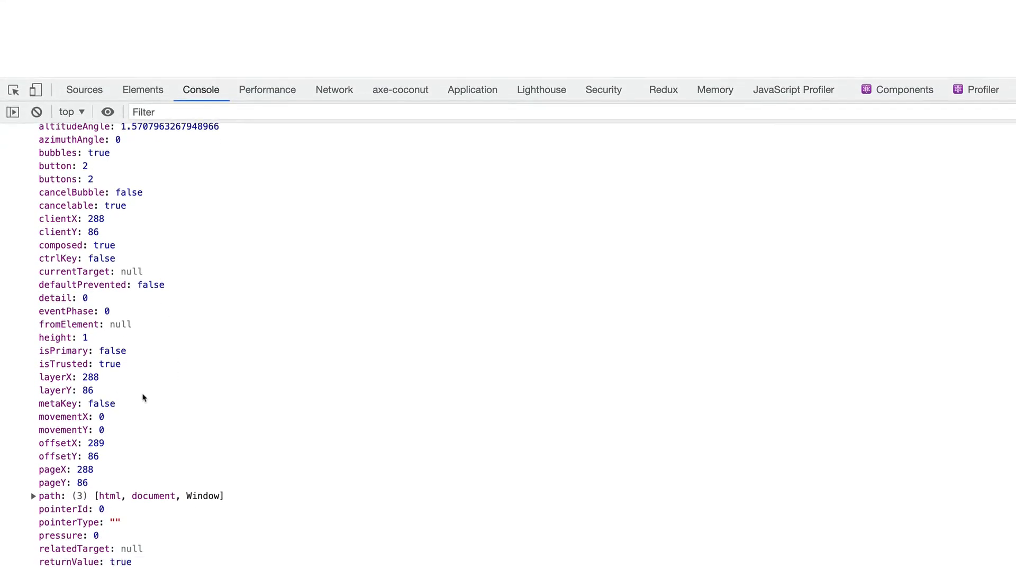
scroll(down, 3)
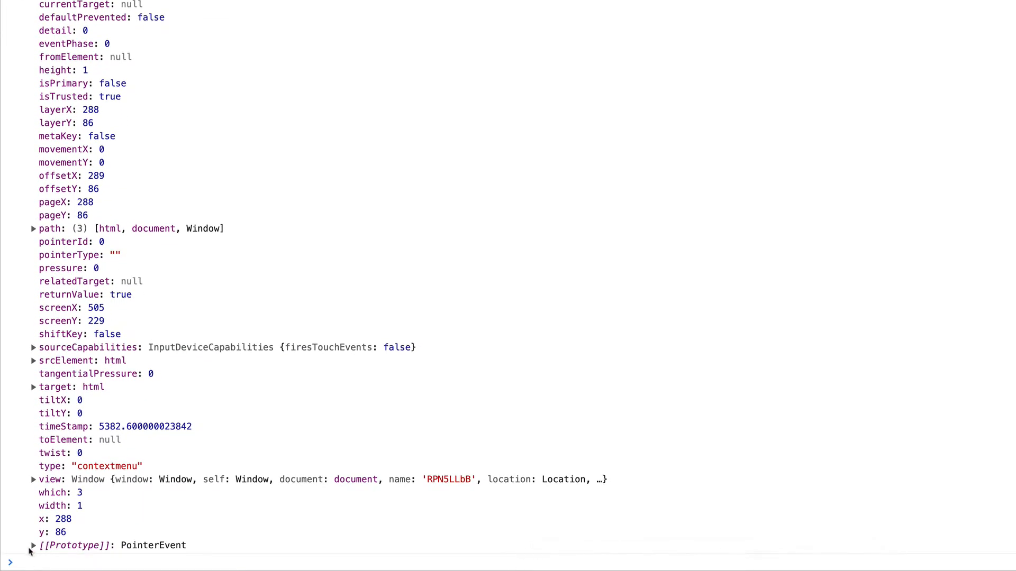
click(32, 545)
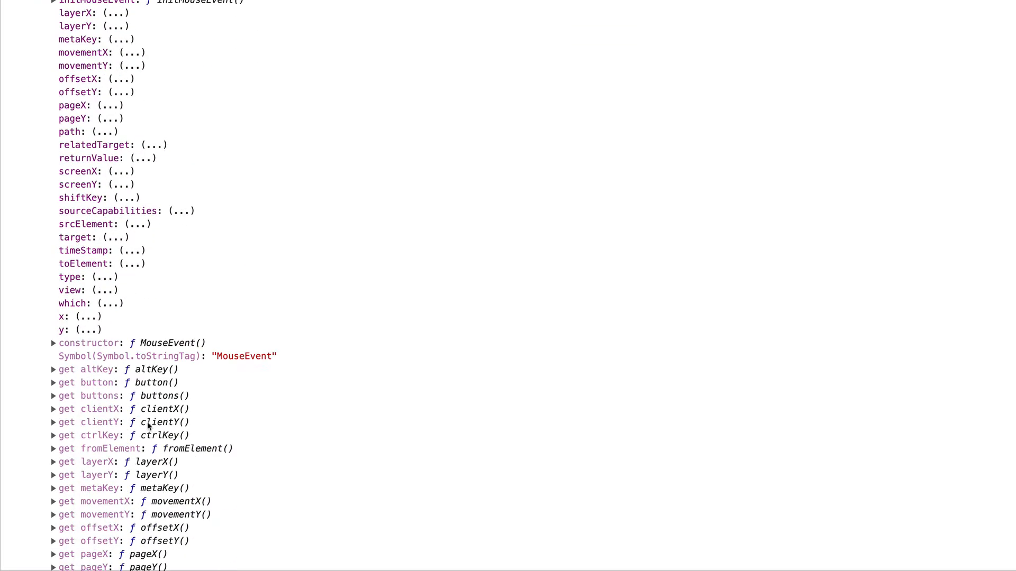
scroll(down, 3)
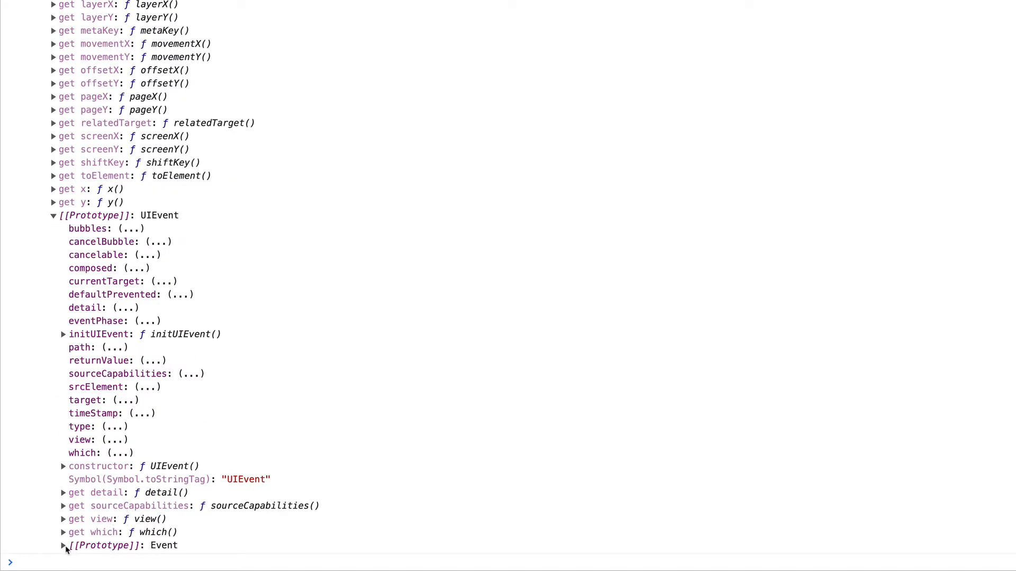
click(63, 546)
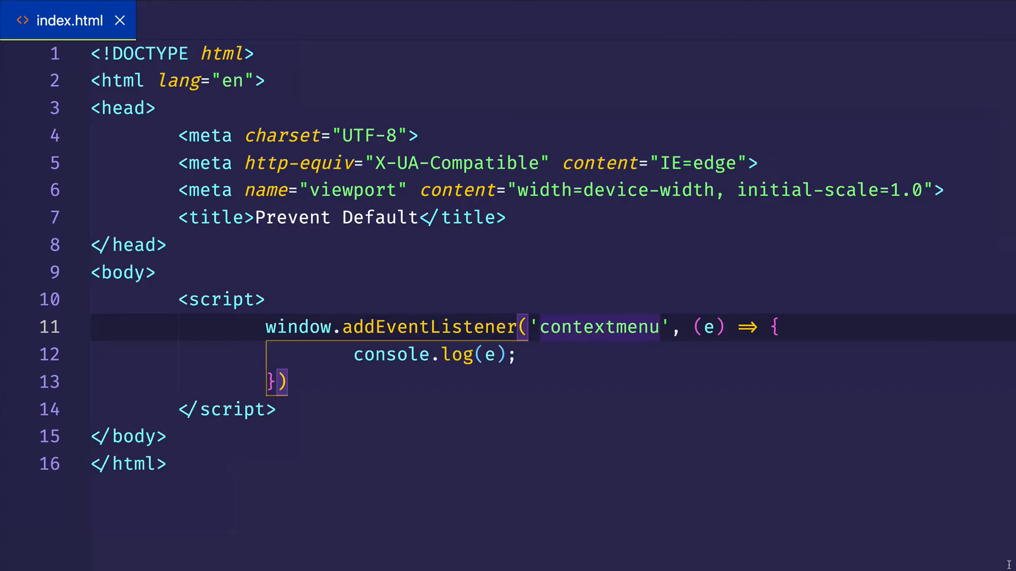
Step: Add the paragraph 'Right-click for a spicy surprise!' above the script block
click(220, 300)
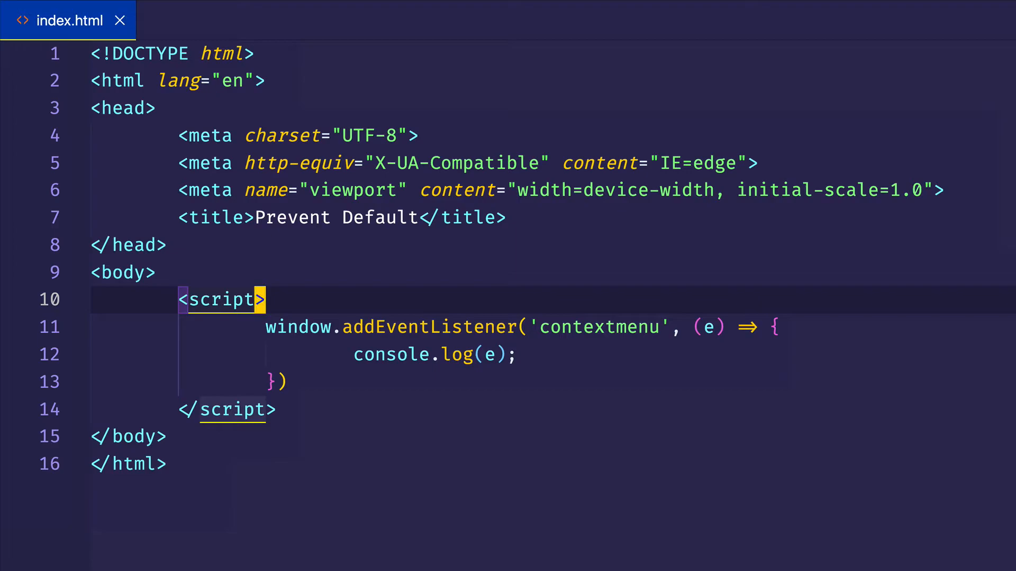
key(Enter)
text(<p></p>)
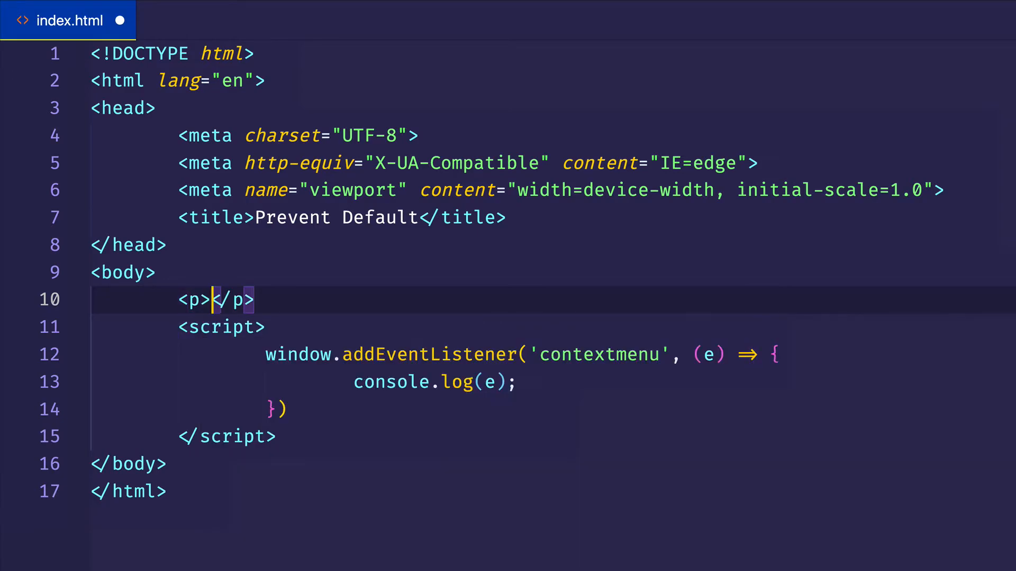
text(Right)
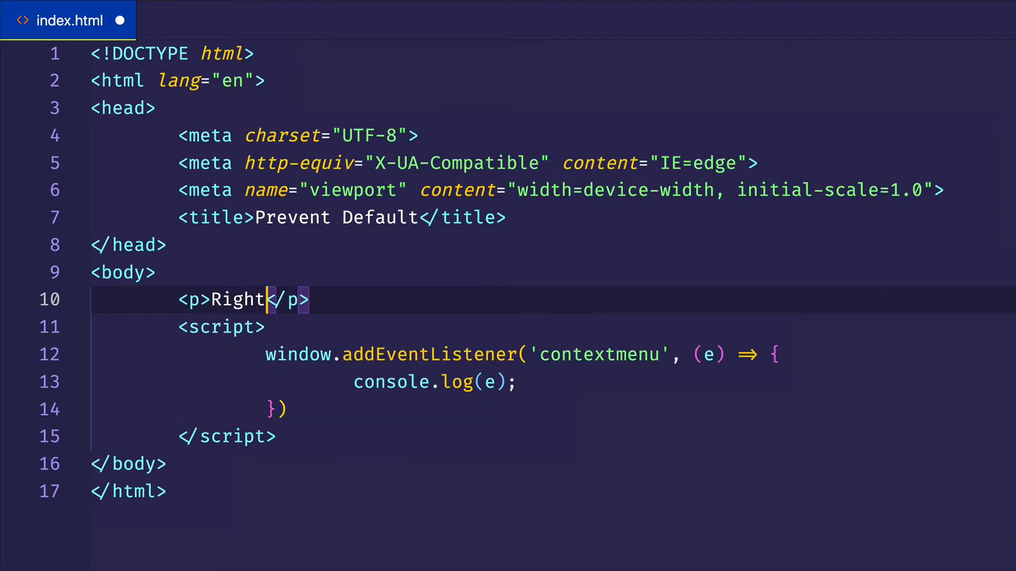
text(-click for a spic)
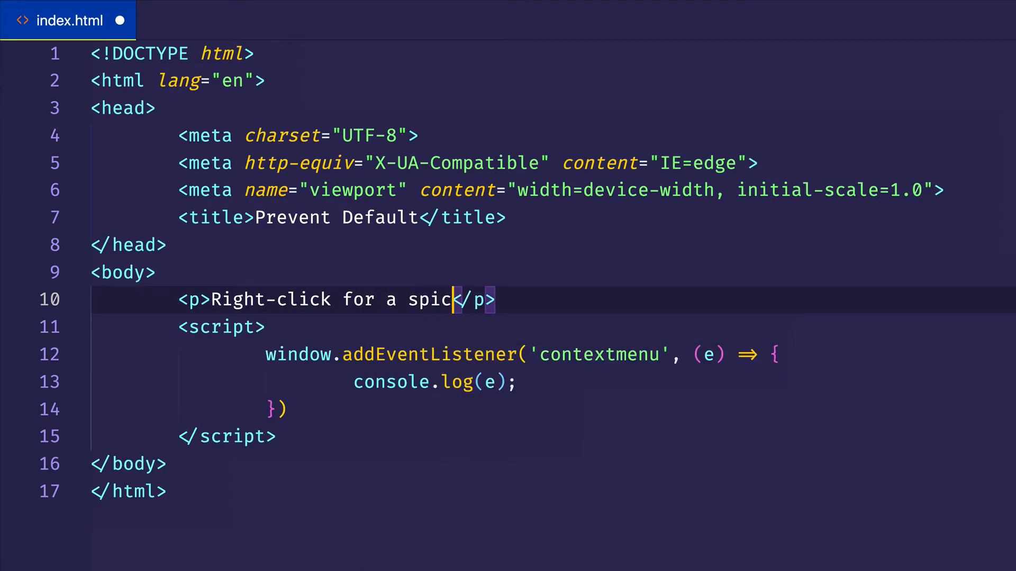
text(y surprise!)
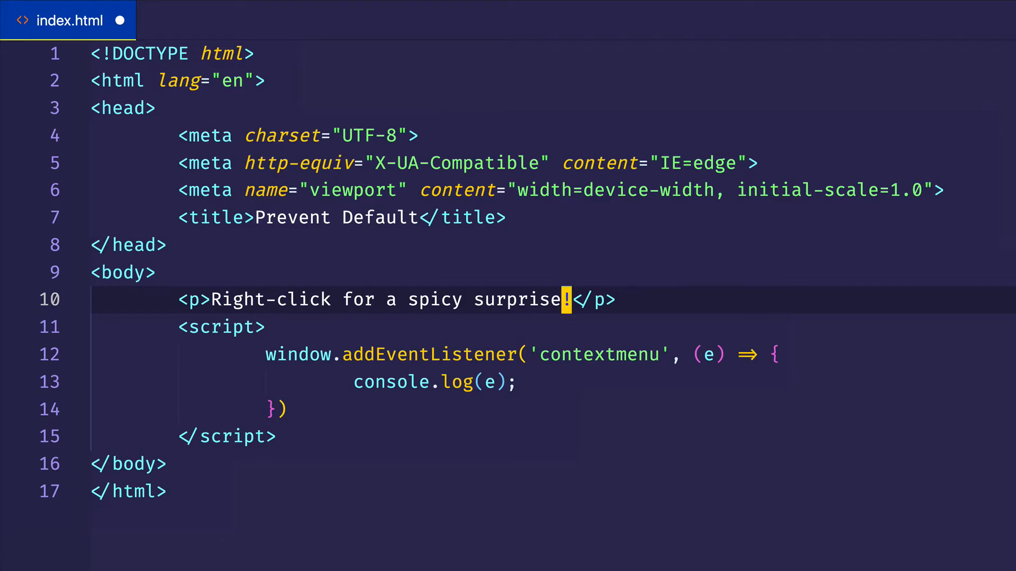
Step: Add <div class="container"></div> below the paragraph
key(enter)
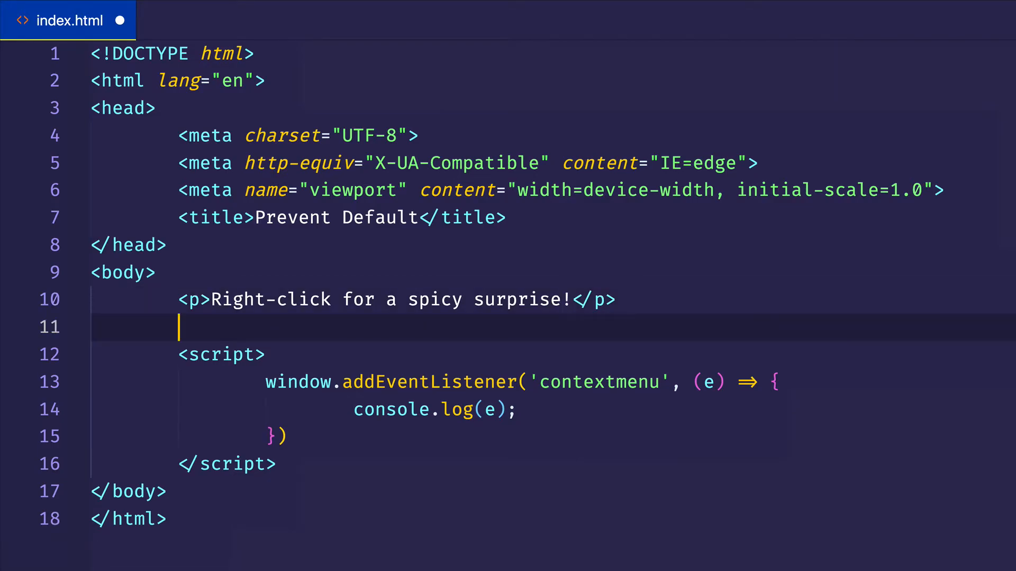
text(div)
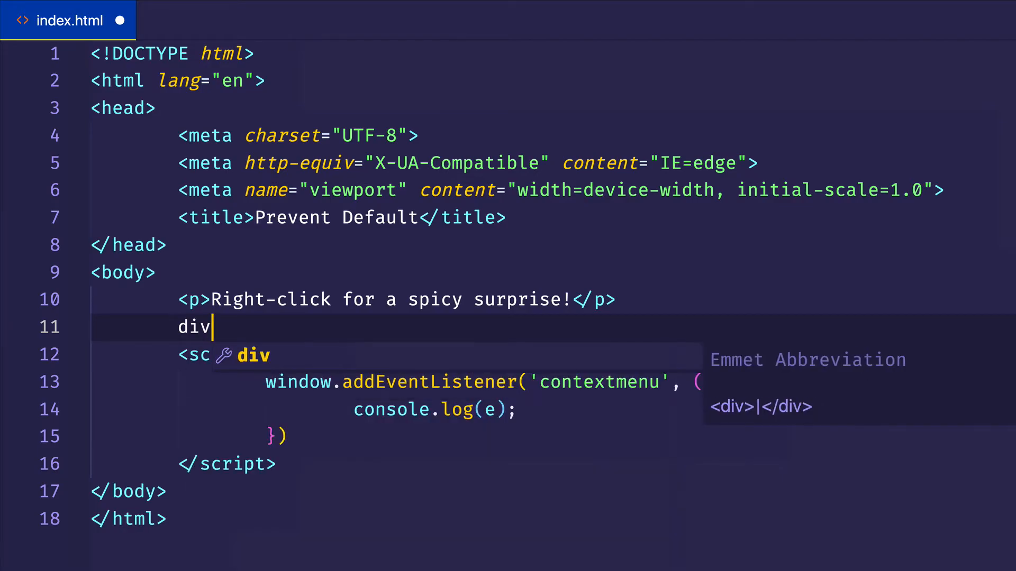
text(cl></div>)
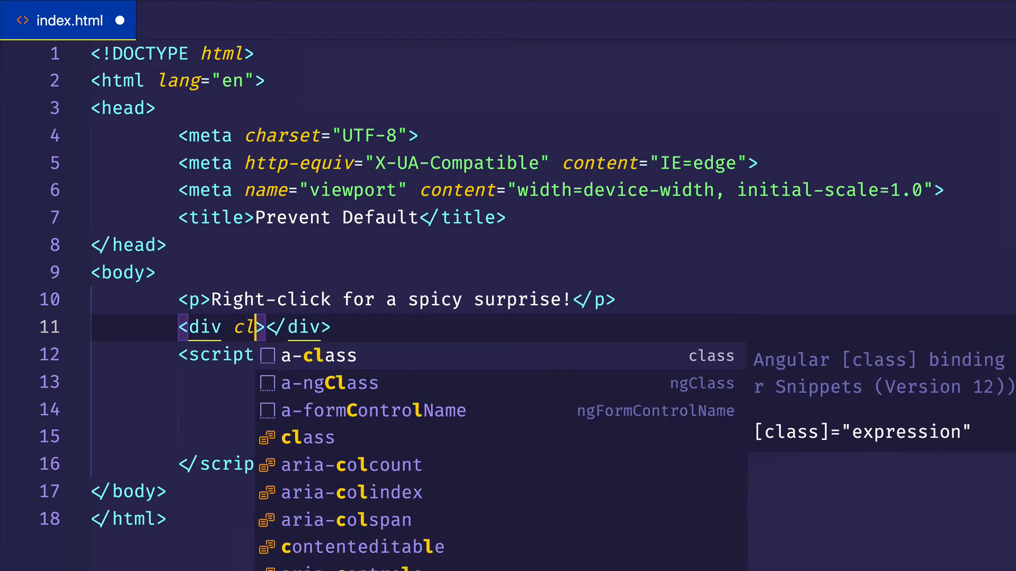
text(ass="conta)
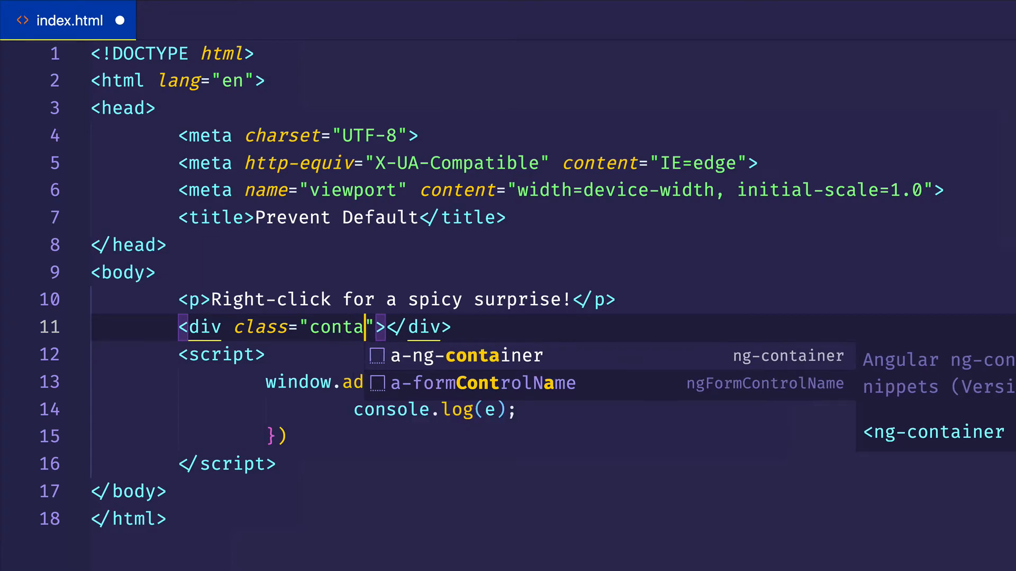
text(iner)
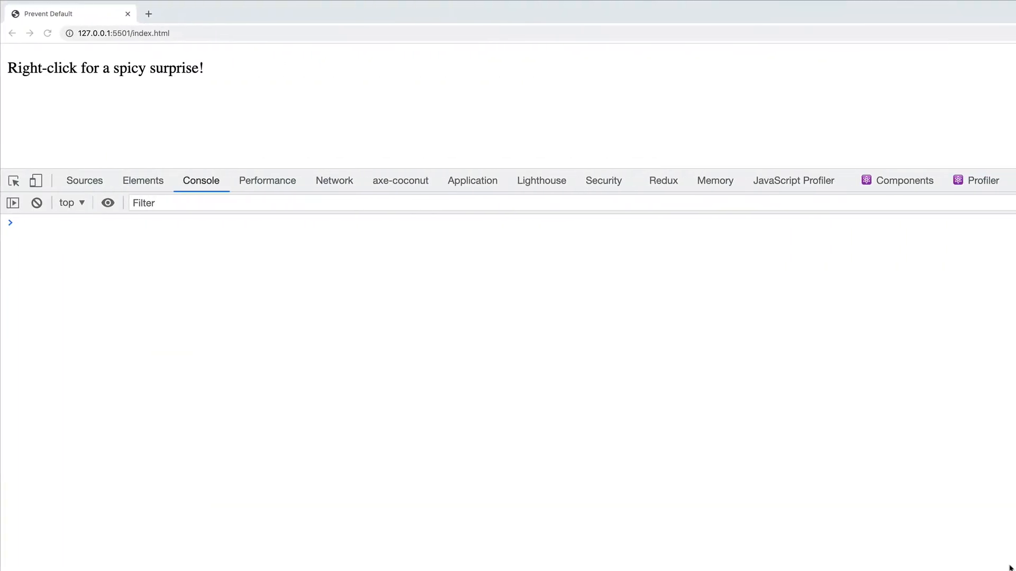
mouse_move(194, 49)
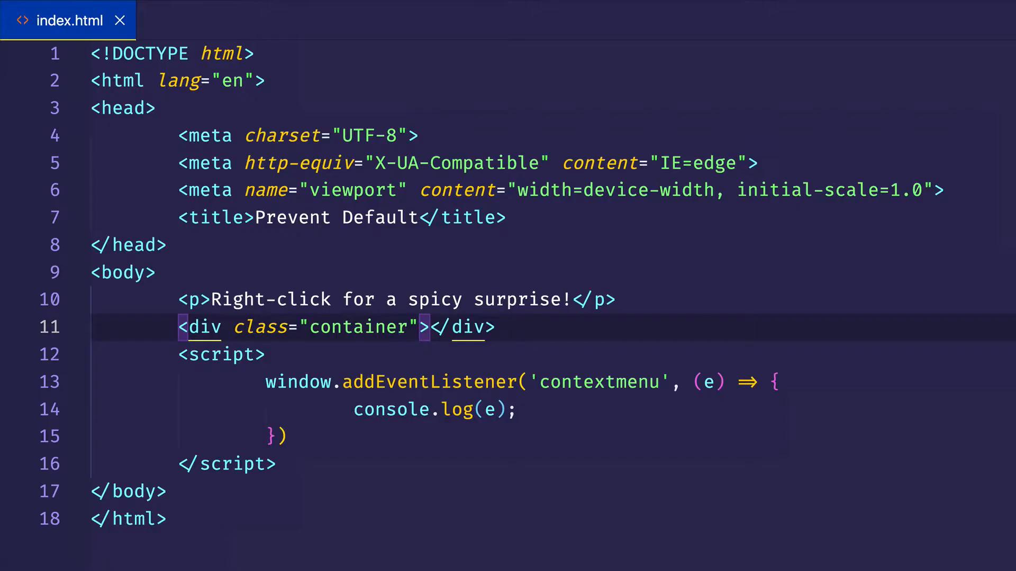
Step: Replace console.log(e) with e.preventDefault() in the contextmenu handler
click(477, 381)
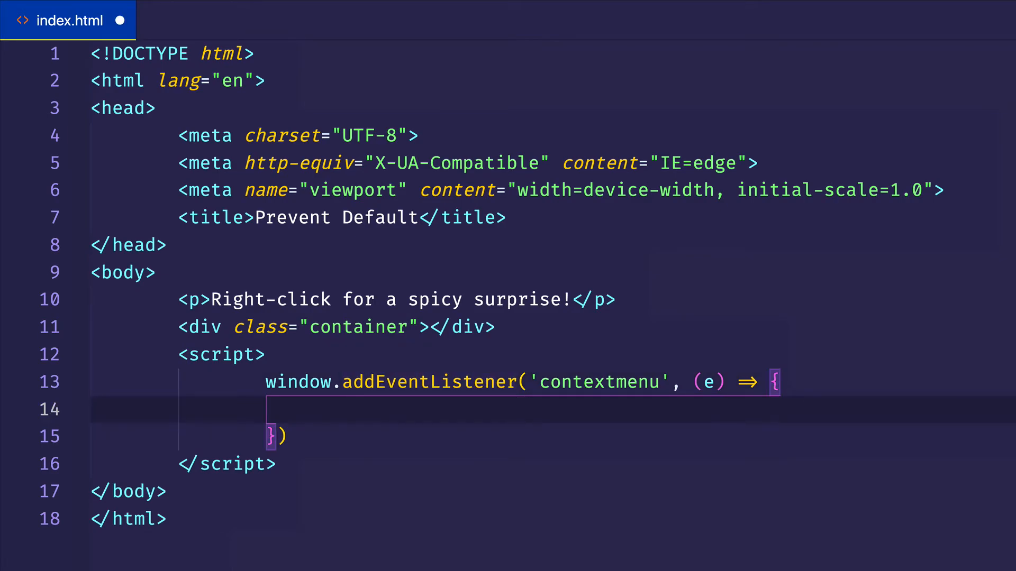
text(e.)
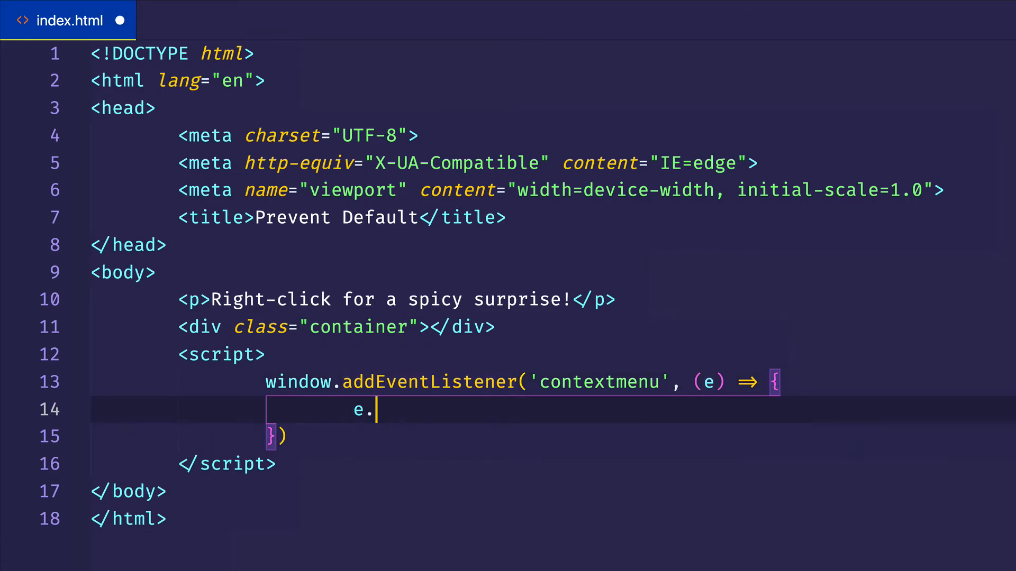
text(preventDe)
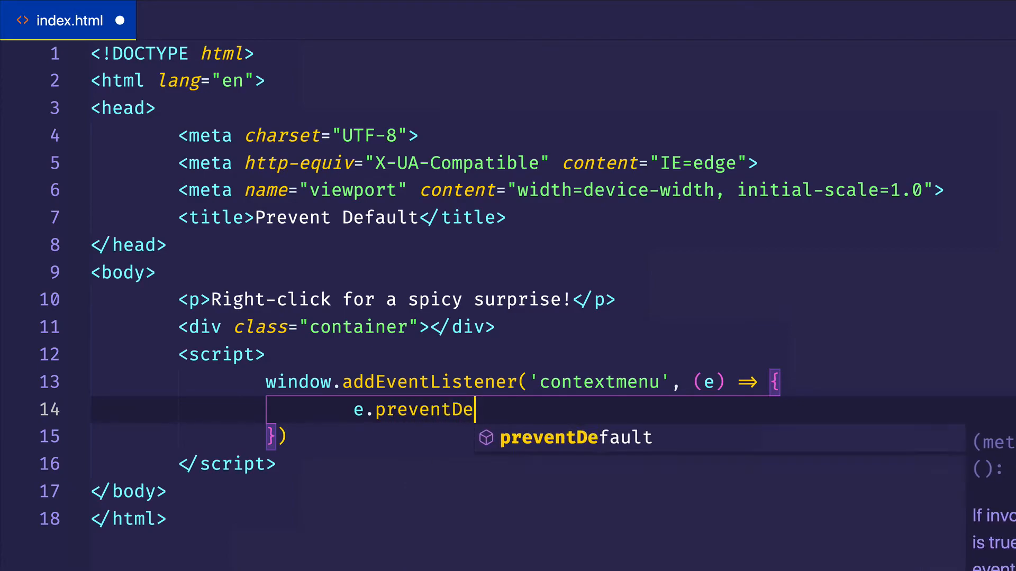
text(fault();)
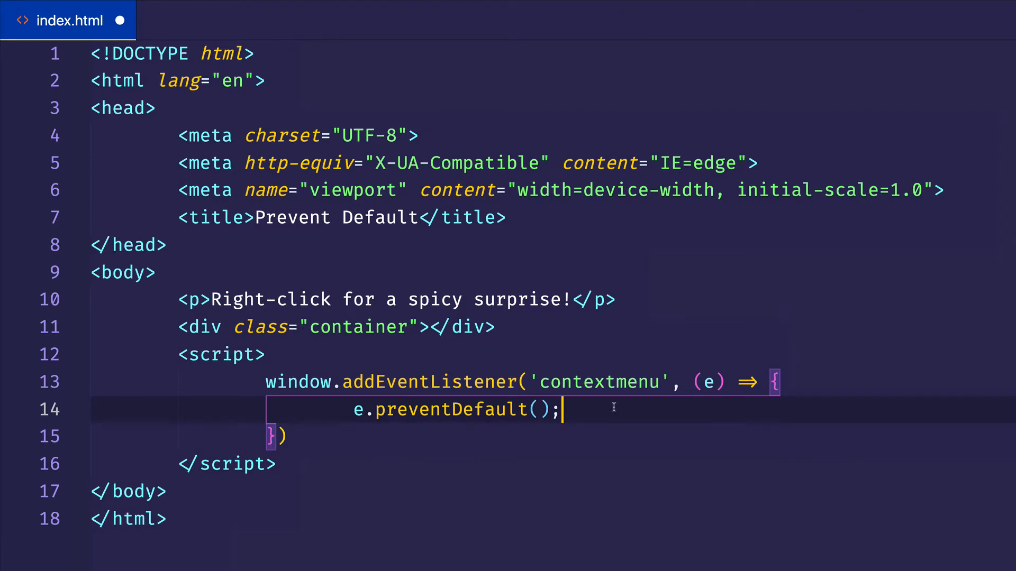
mouse_move(637, 374)
text(const container)
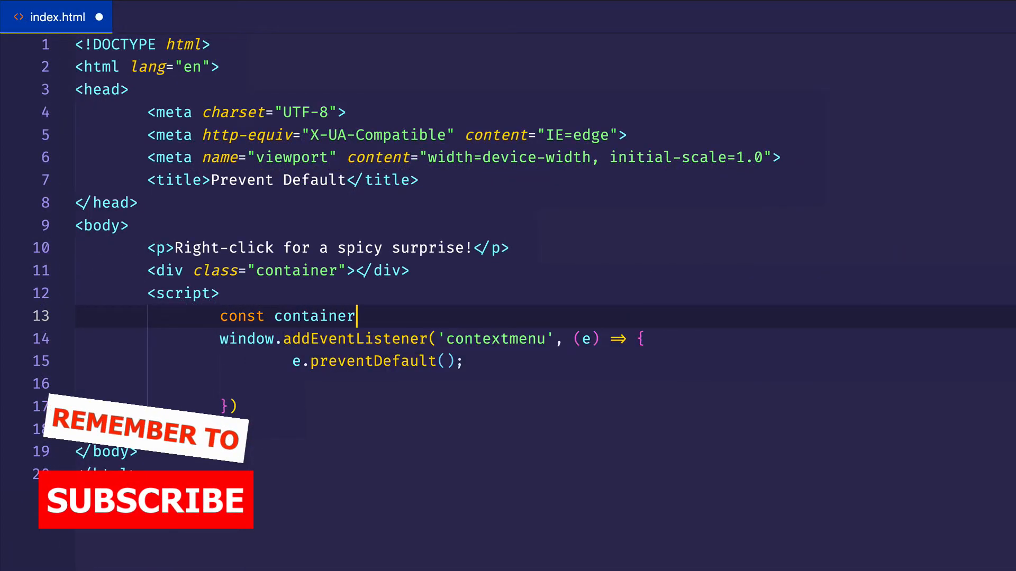
Step: Define container via document.querySelector('.container') and create an img element in the handler
text(=)
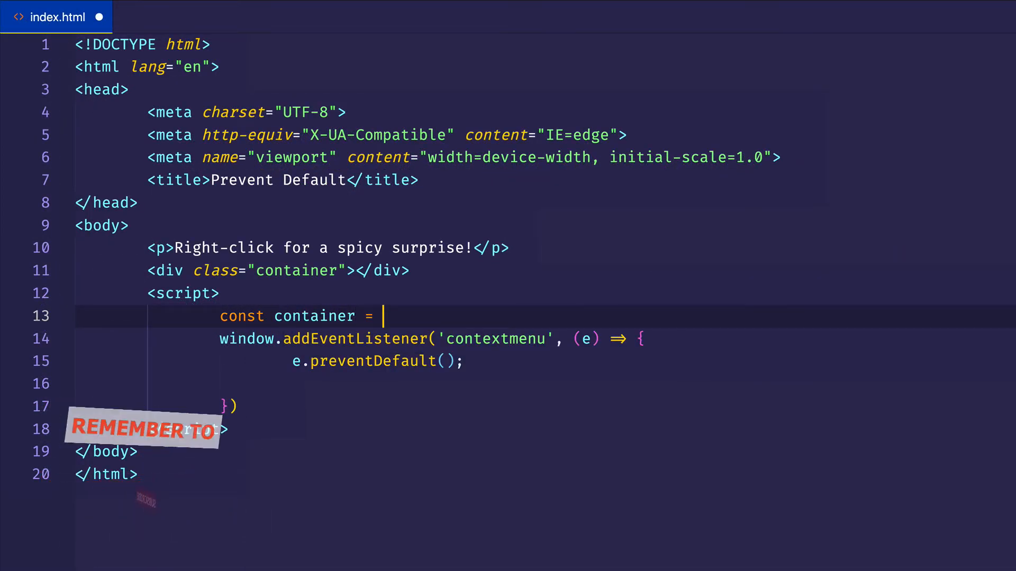
text(document.qs)
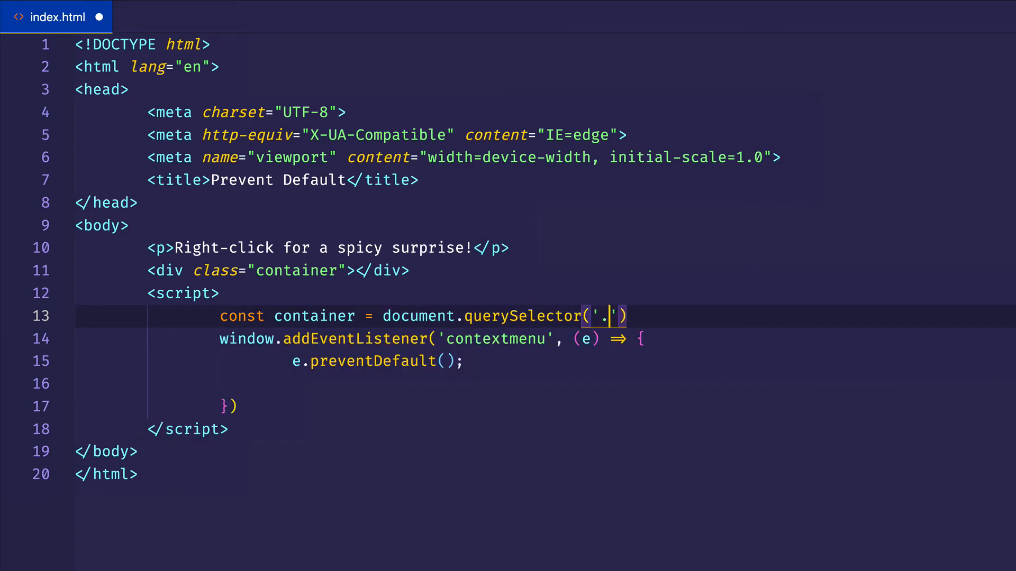
text(containerk)
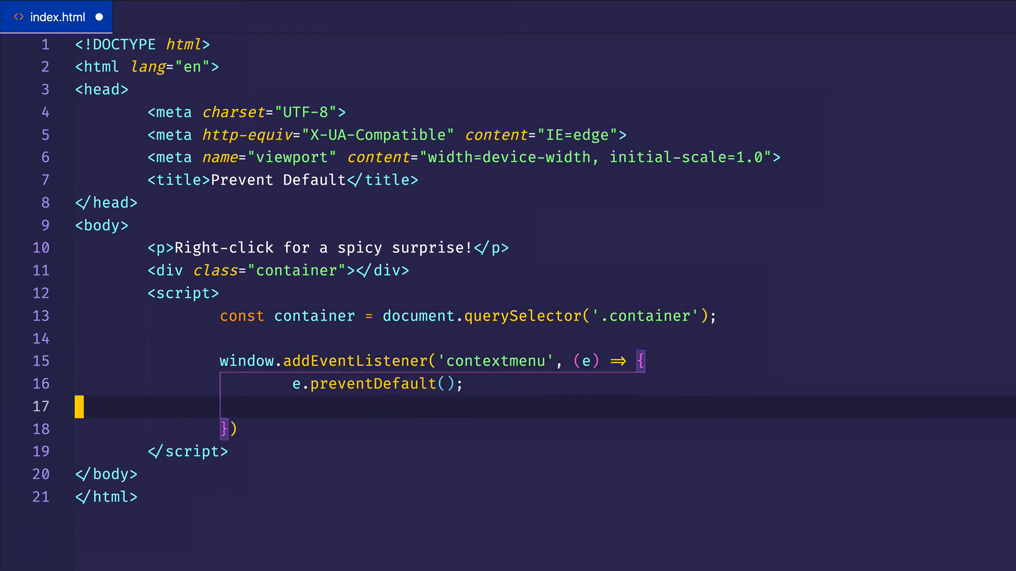
text(c)
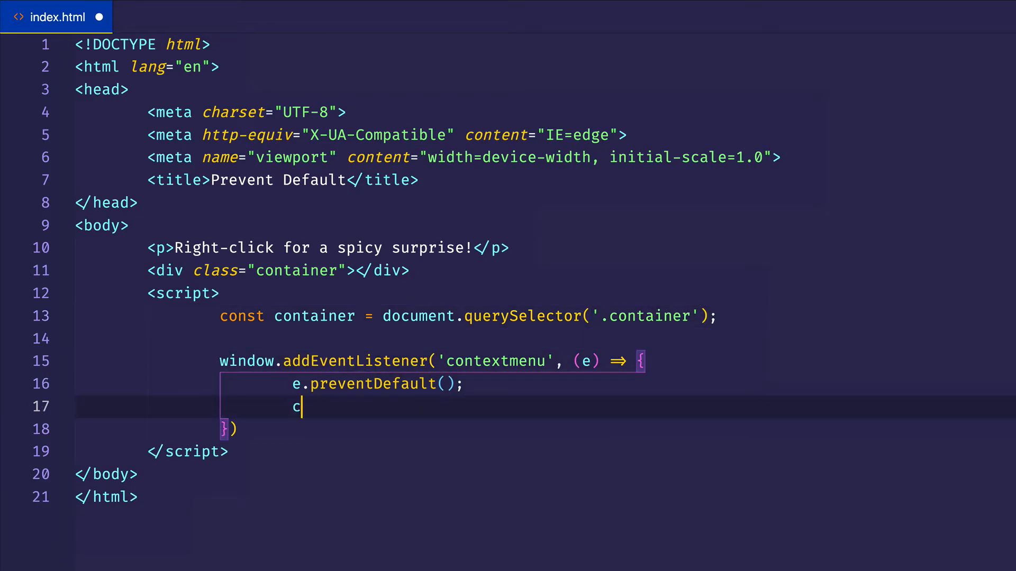
text(onst img =)
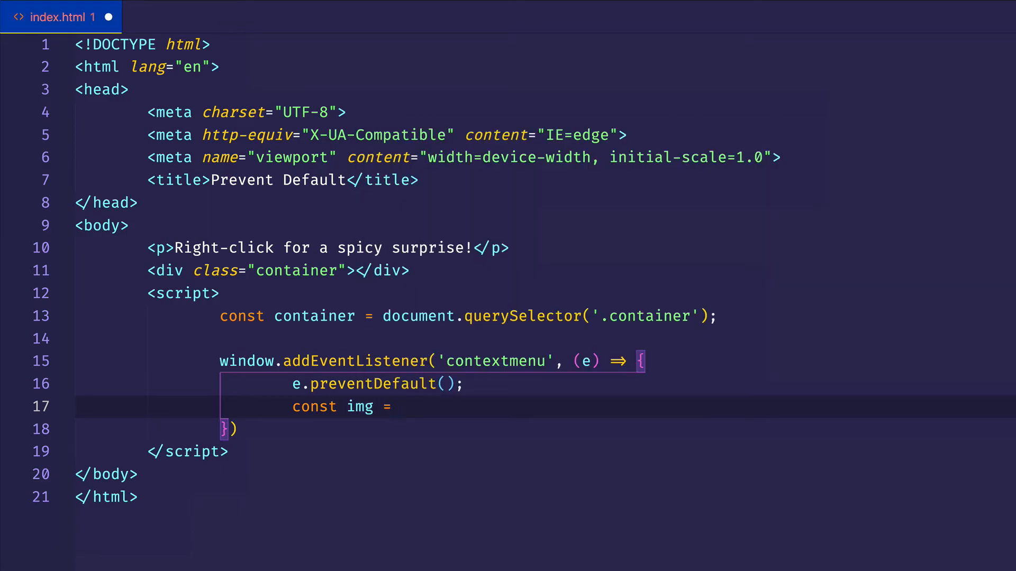
text(docuem)
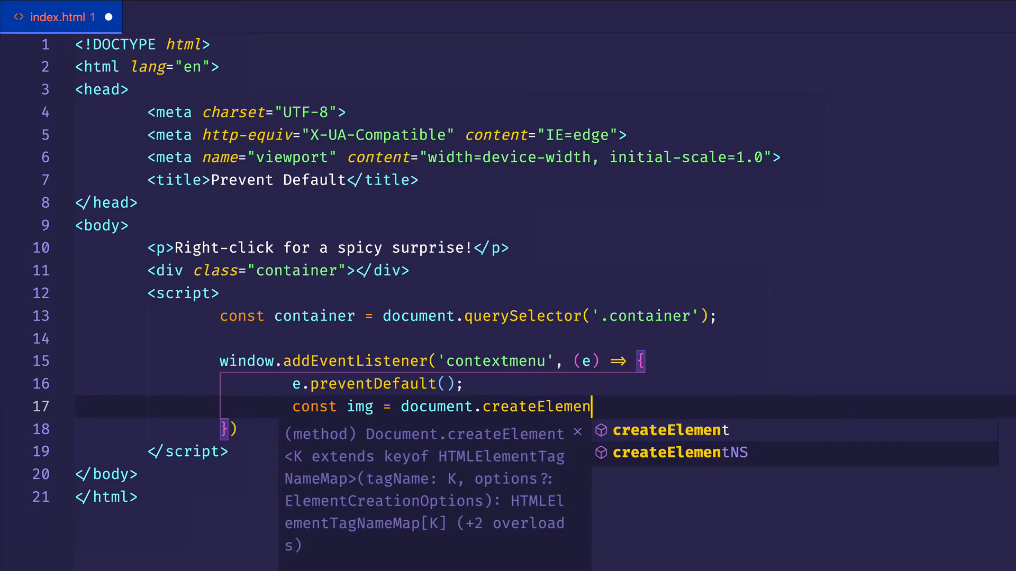
text(('img');)
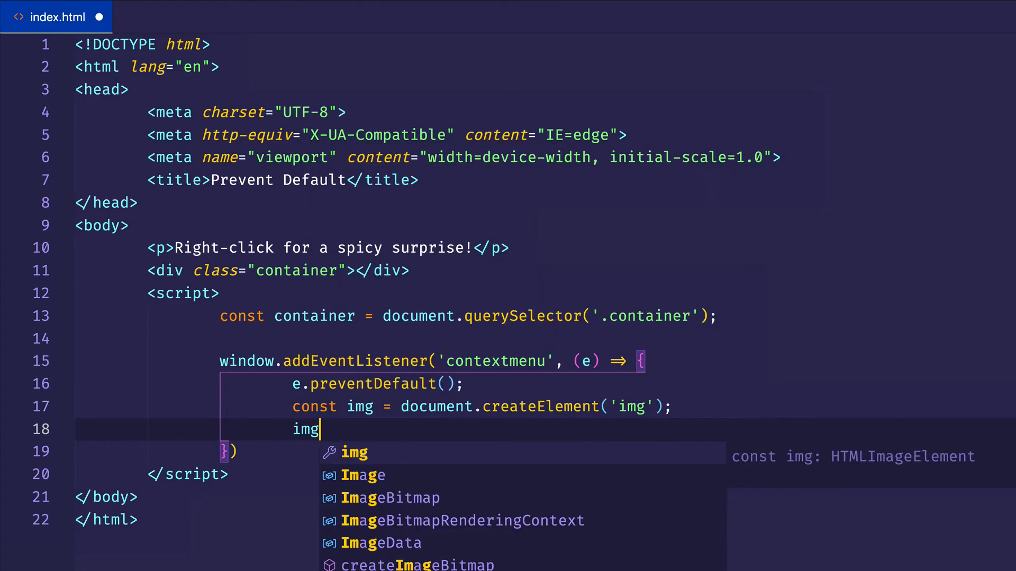
Step: Set the img src to girls.jpg and call container.appendChild(img)
text(.src = ")
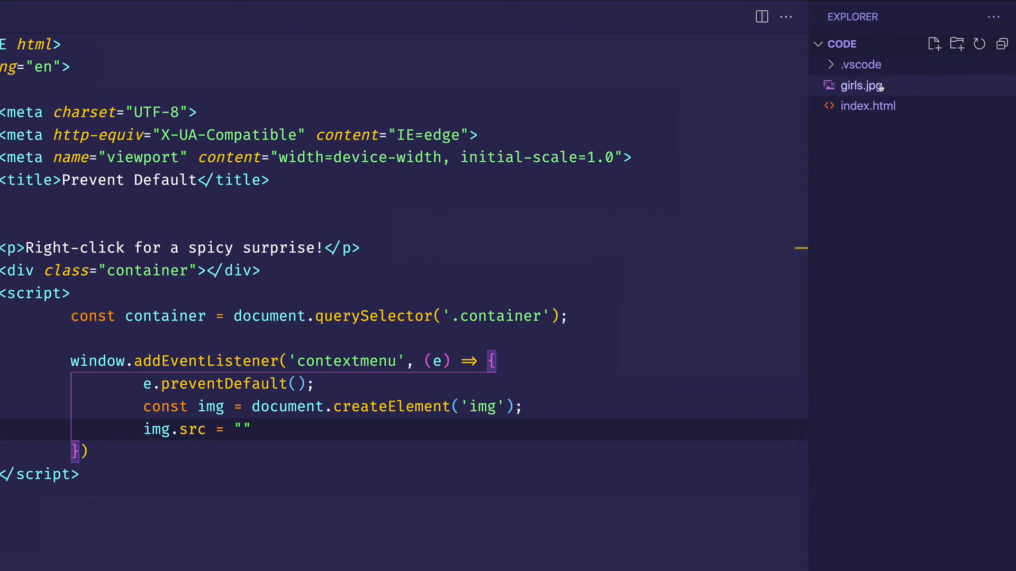
mouse_move(814, 192)
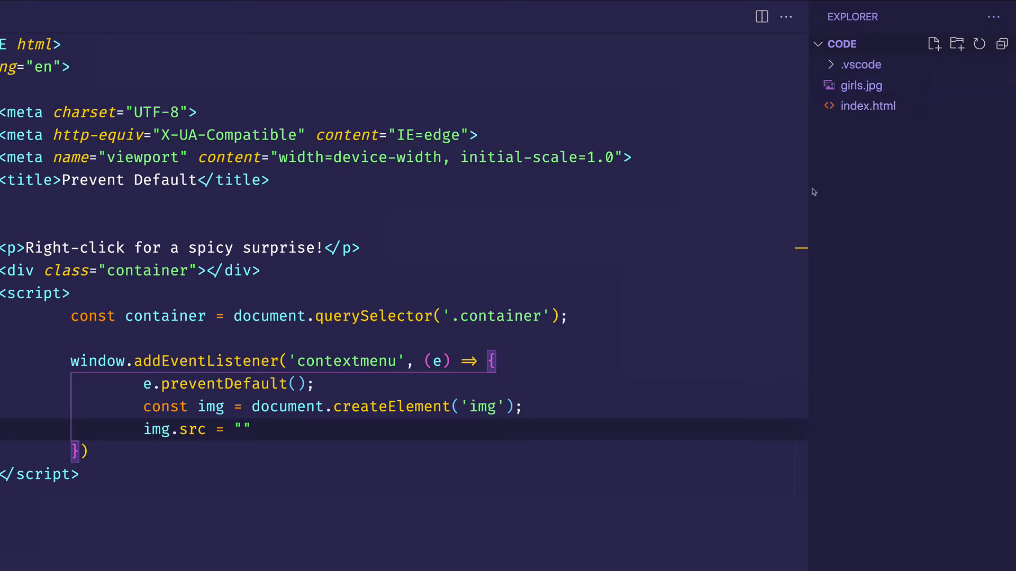
text(gir)
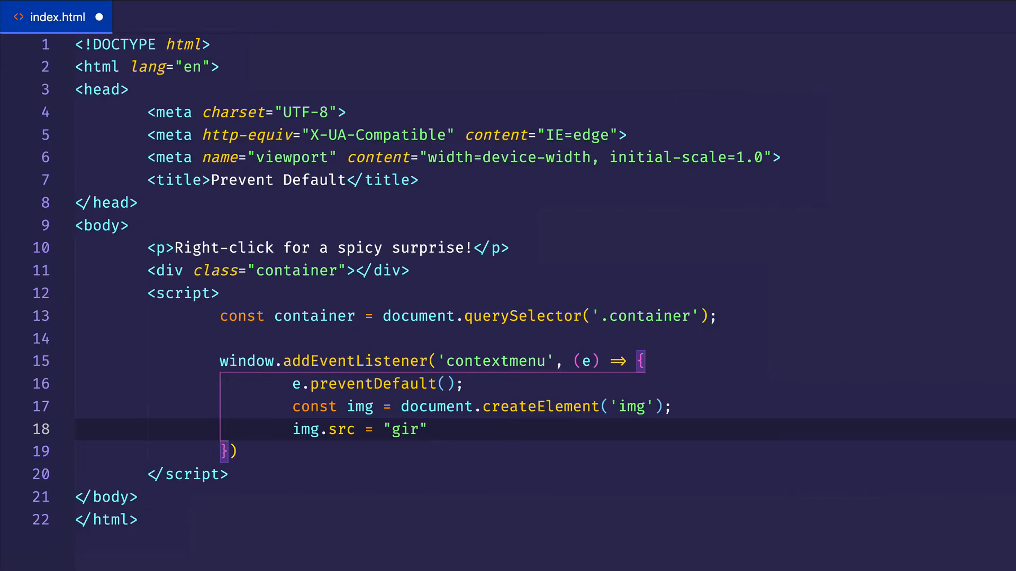
text(l)
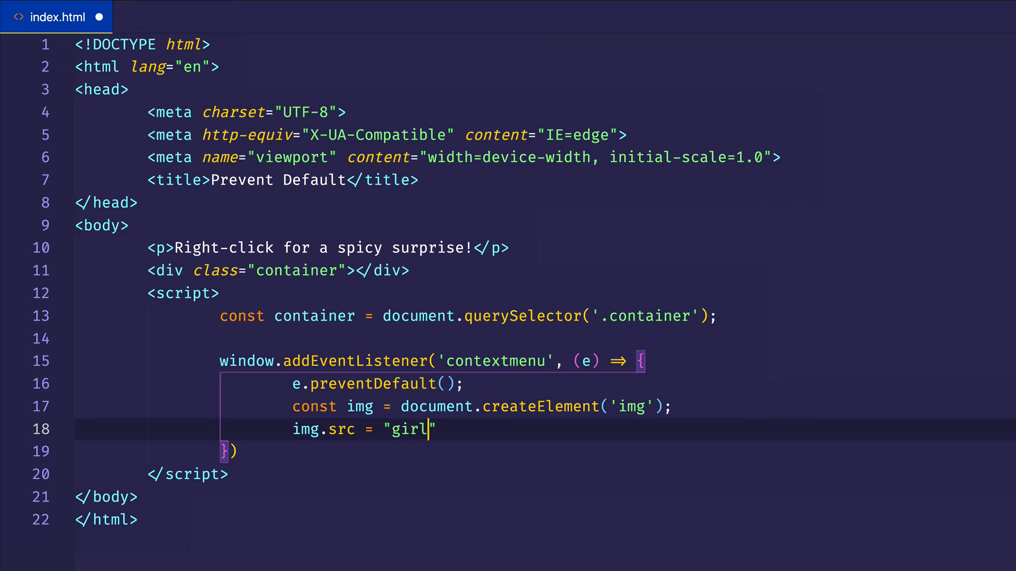
text(cont)
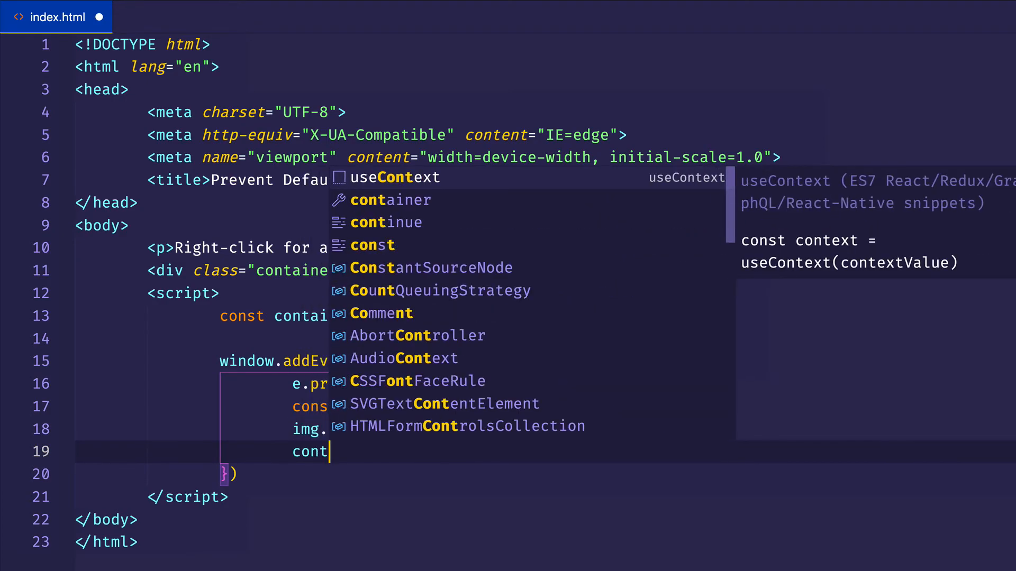
text(ainer)
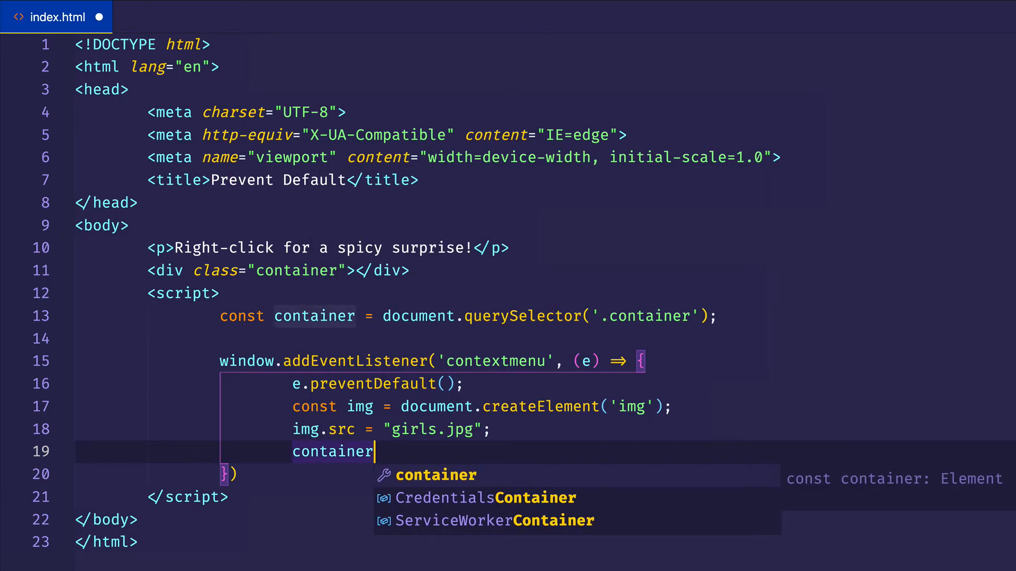
text(.appendChild)
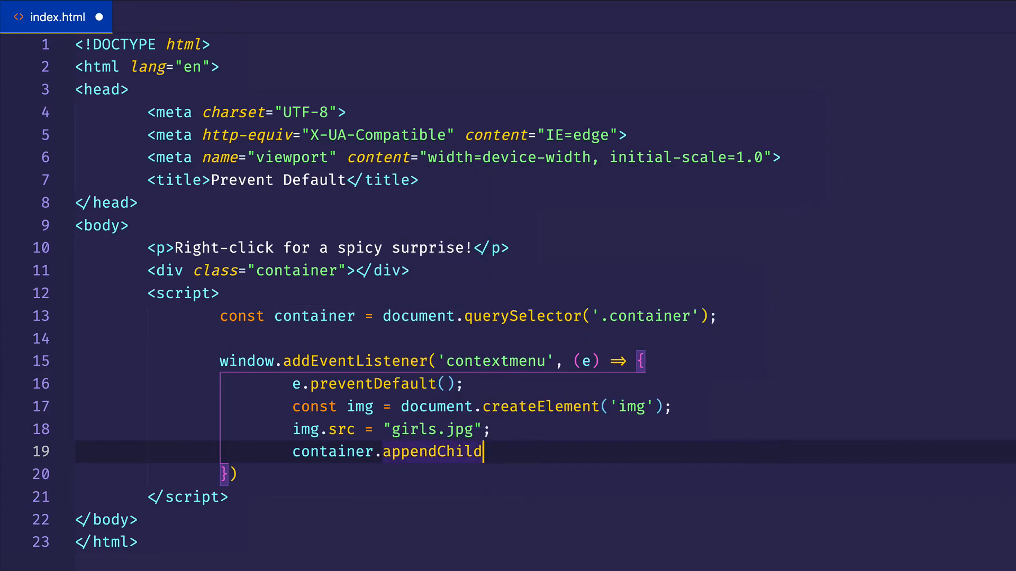
text((img))
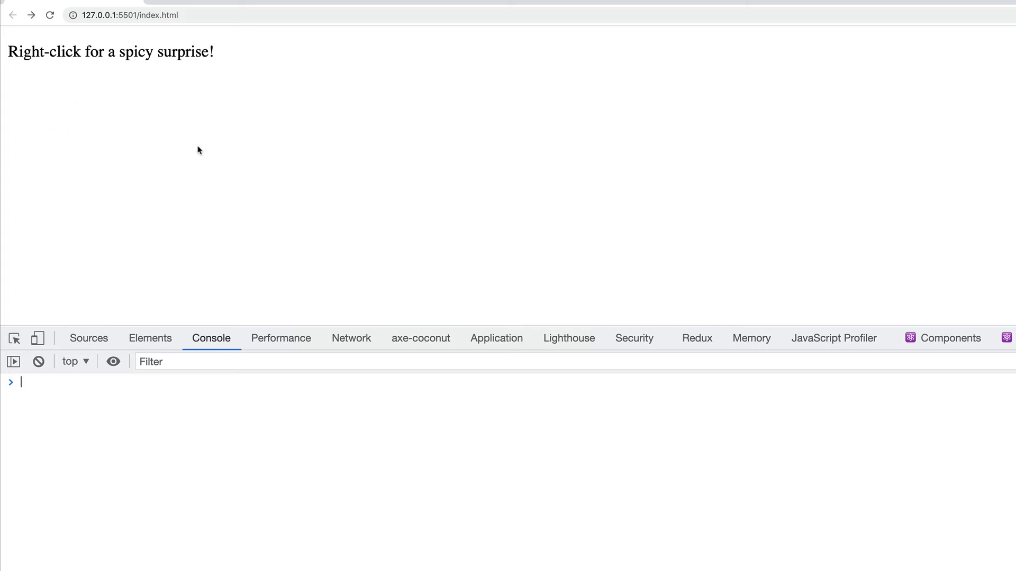
mouse_move(156, 125)
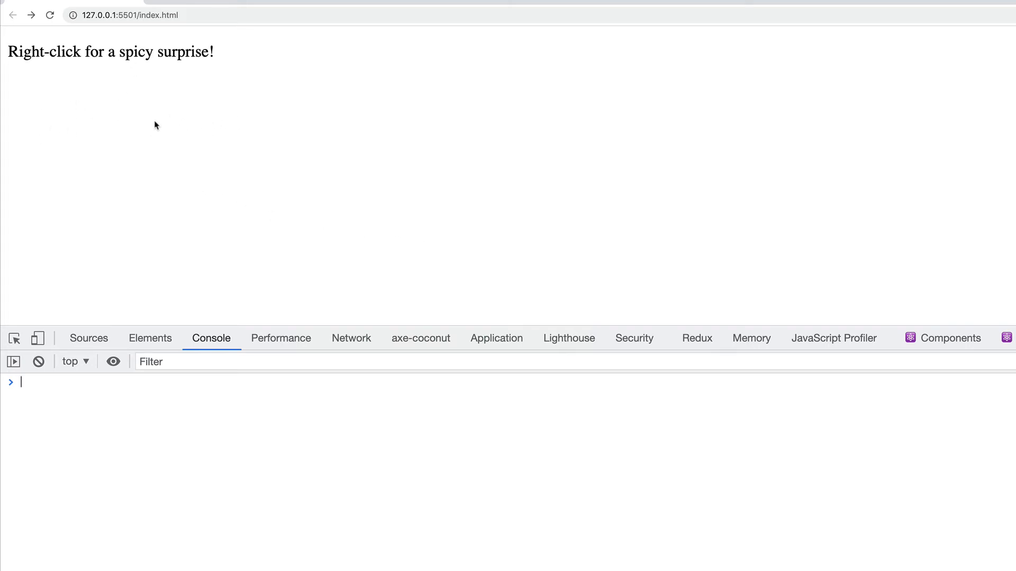
mouse_move(159, 121)
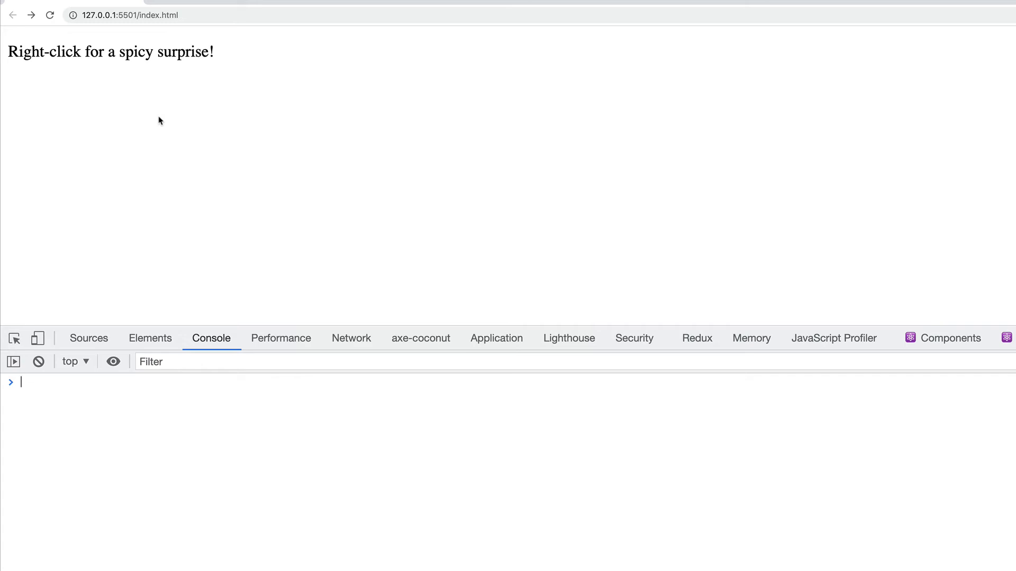
Step: Right-click the Chrome test page to insert girls.jpg below the paragraph
right_click(159, 120)
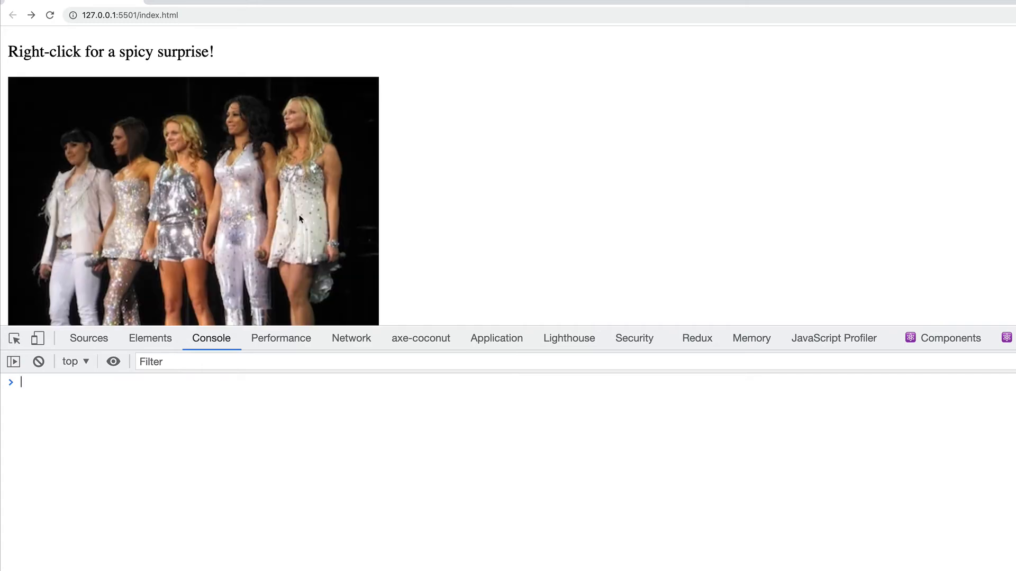
mouse_move(92, 201)
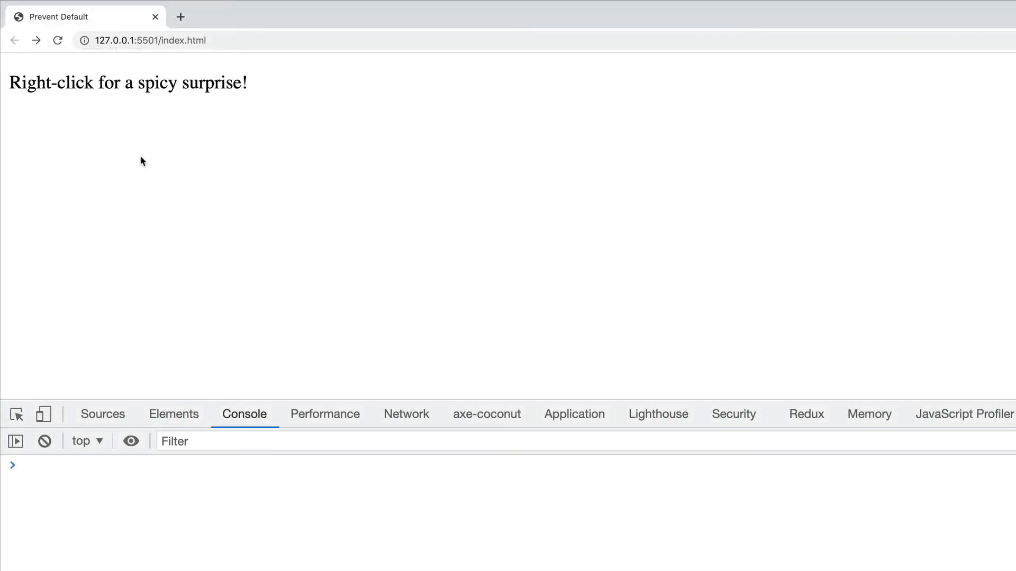
Step: Right-click the reloaded page to add the photo alongside Chrome's native context menu
right_click(142, 161)
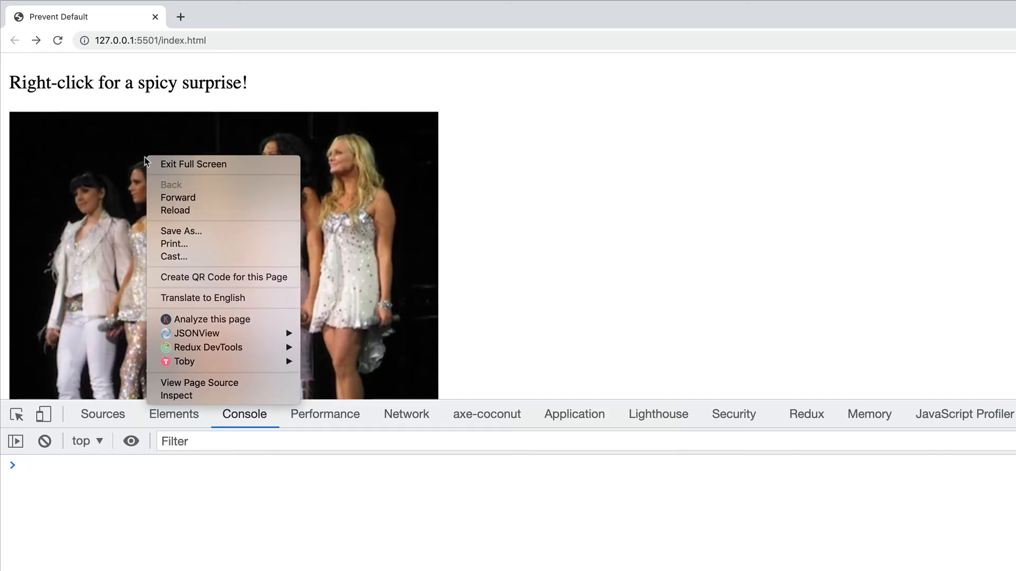
mouse_move(239, 197)
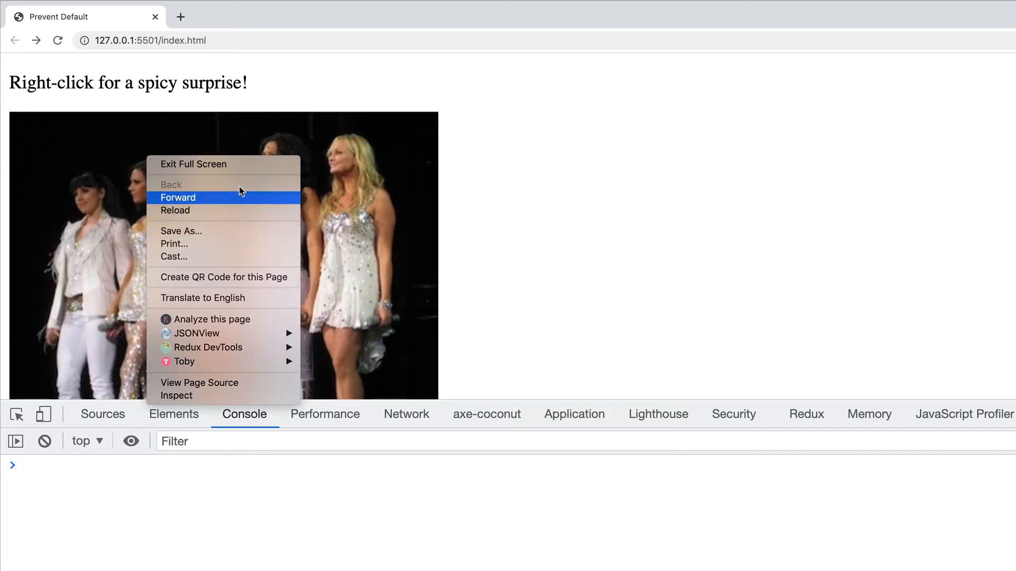
mouse_move(349, 217)
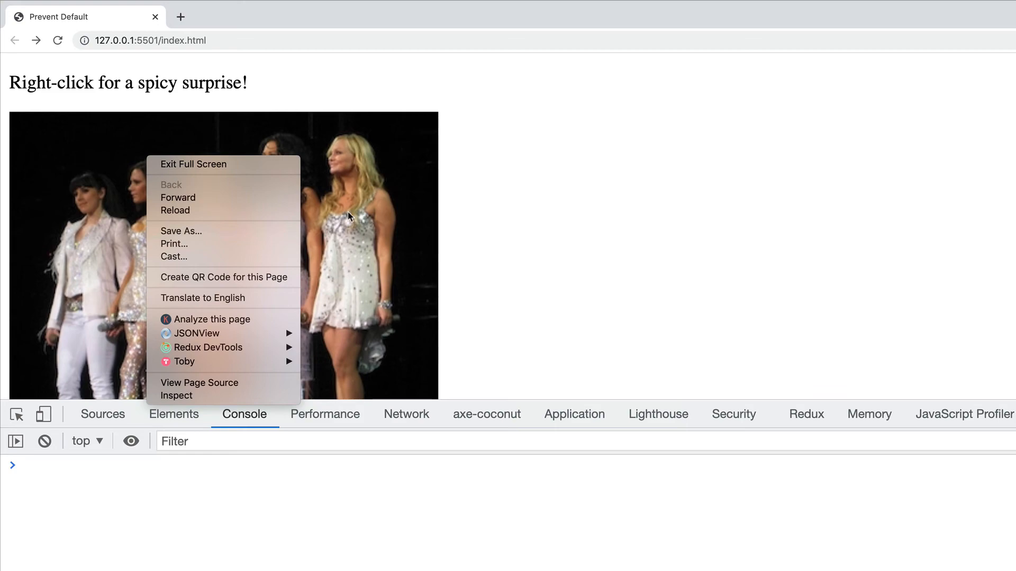